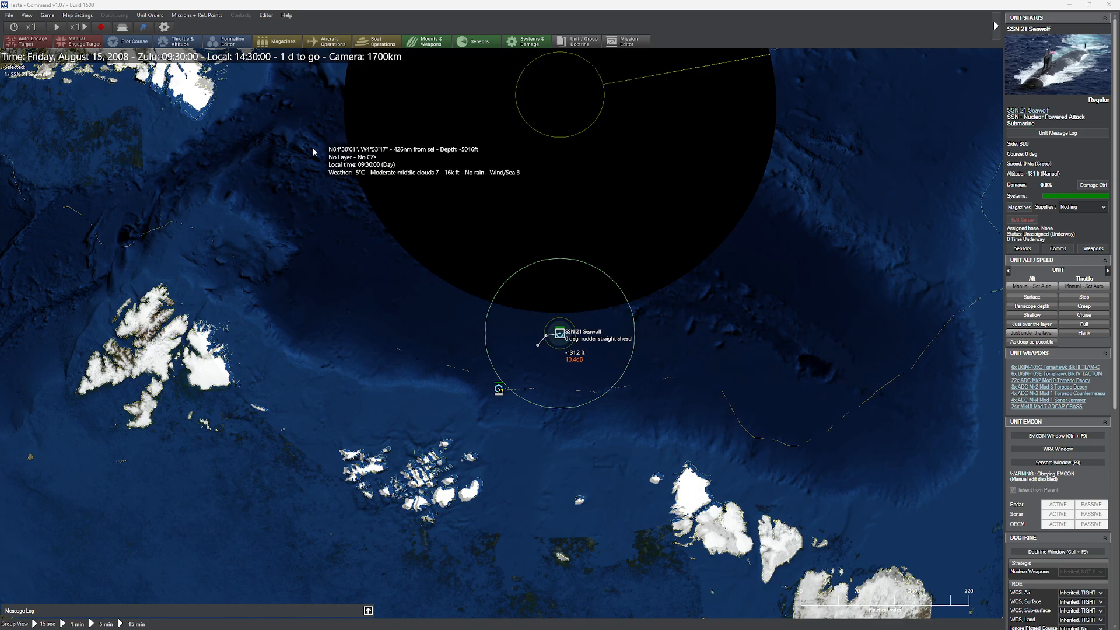
{"action": "mouse_move", "coordinate": [303, 168]}
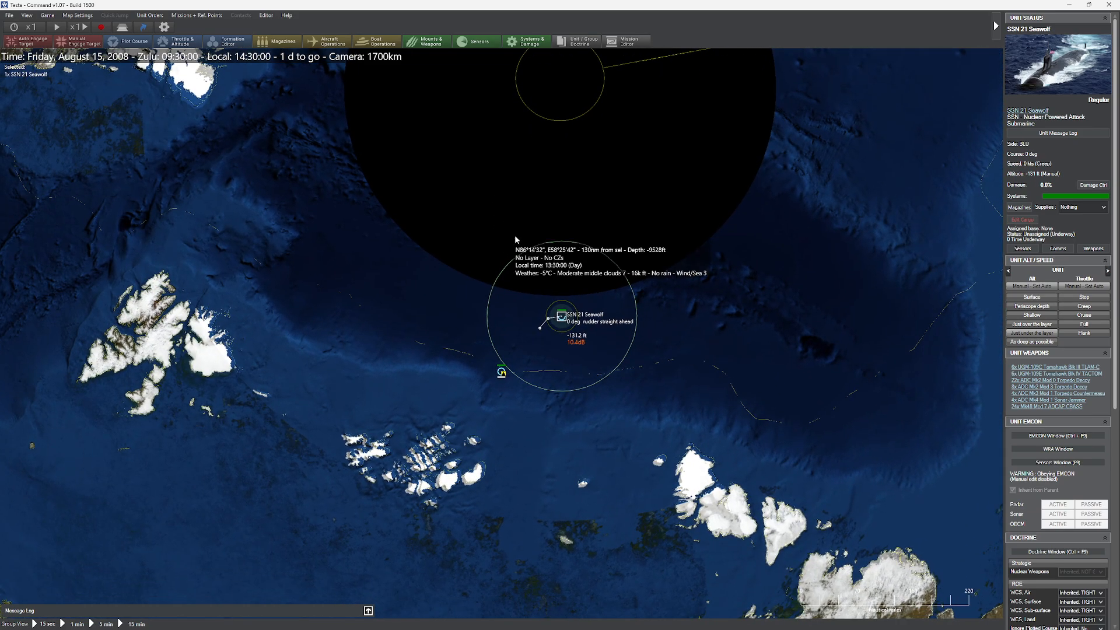
{"action": "mouse_move", "coordinate": [600, 266]}
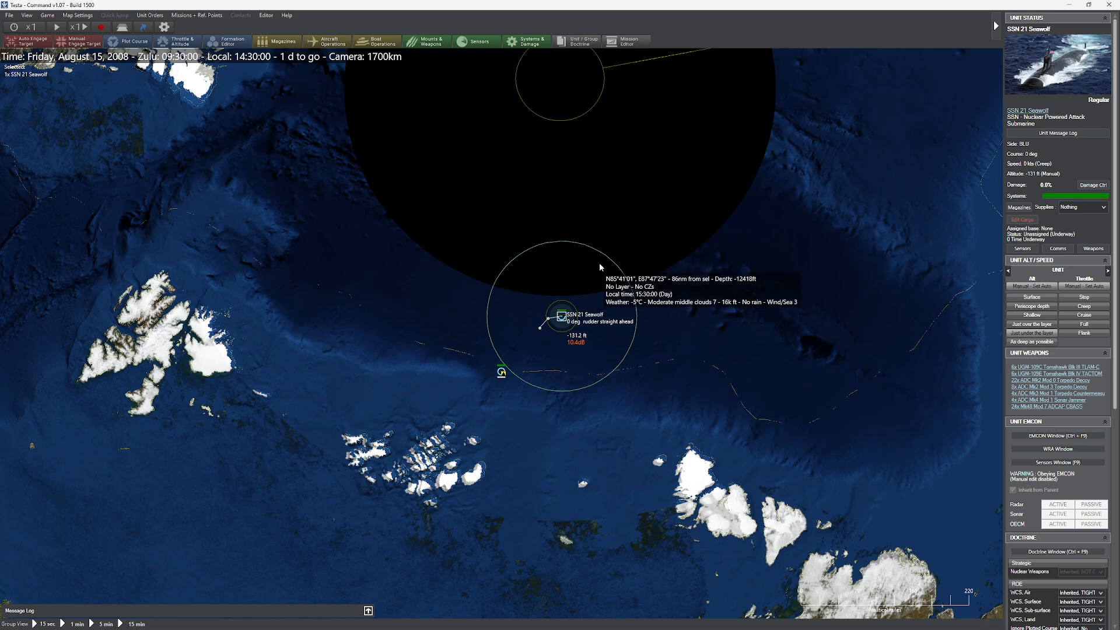
{"action": "mouse_move", "coordinate": [585, 248]}
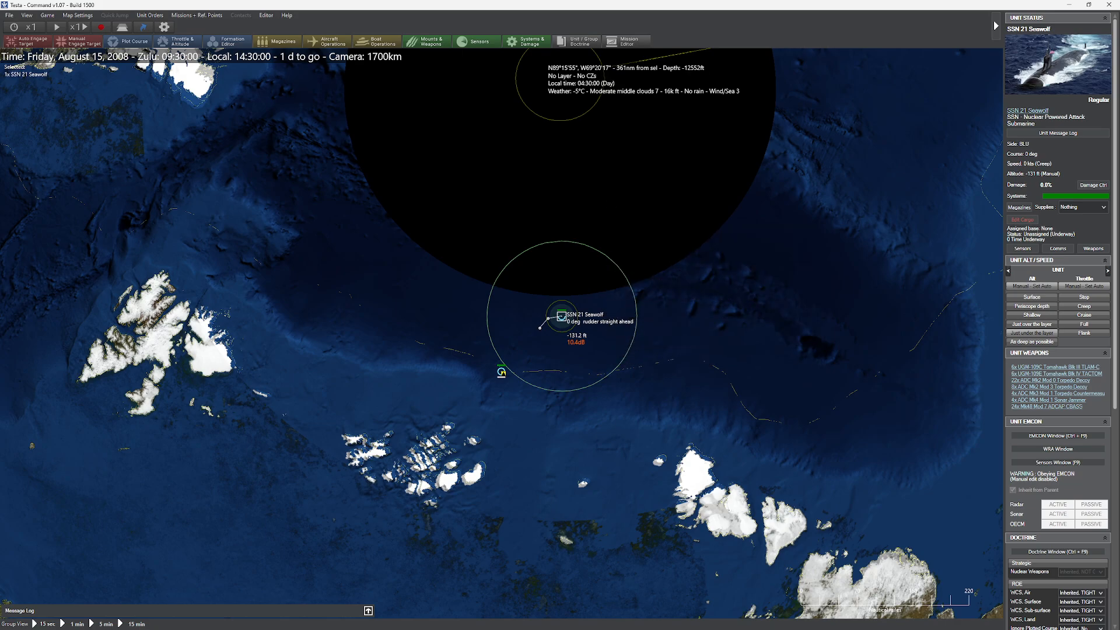
{"action": "mouse_move", "coordinate": [669, 255]}
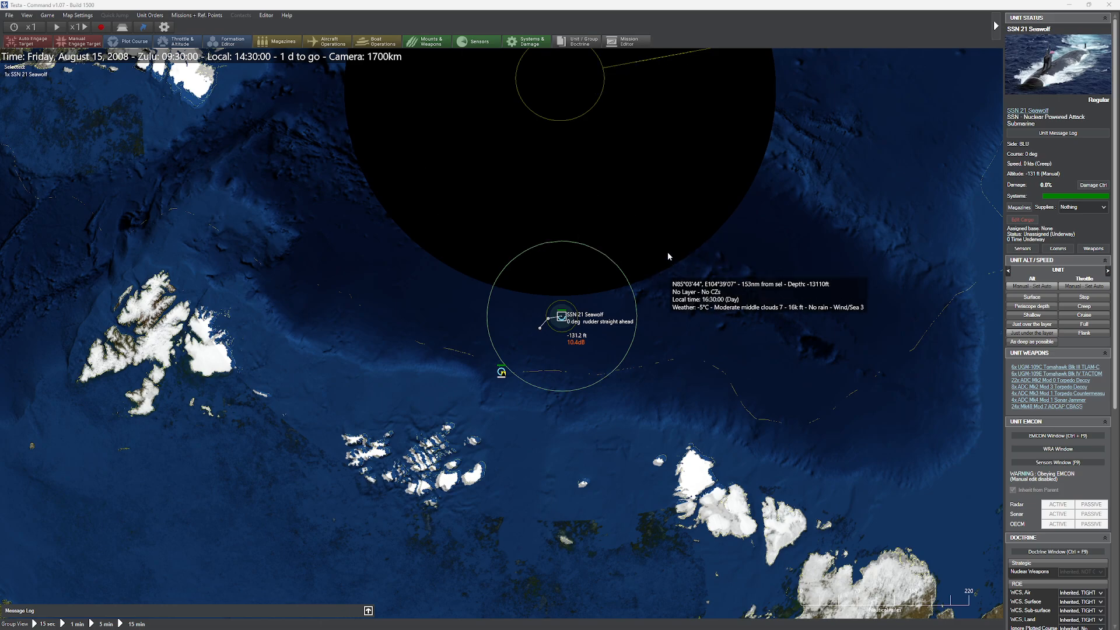
Select the frigate FFG 36 Underwood and switch play to the RED side.
{"action": "scroll", "scroll_direction": "down", "scroll_amount": 3}
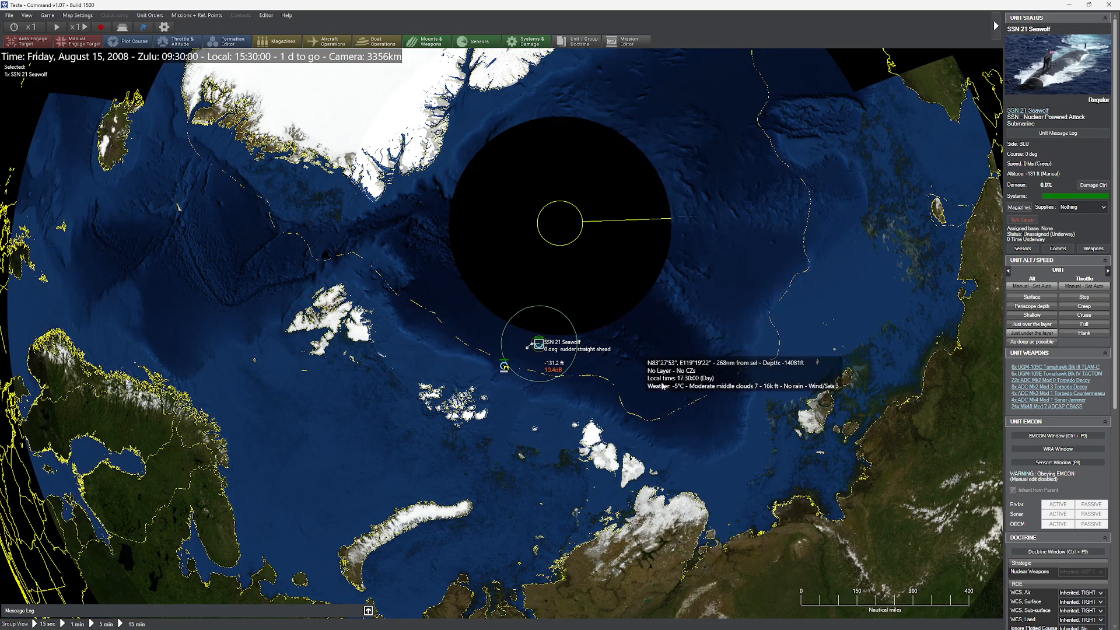
{"action": "scroll", "scroll_direction": "up", "scroll_amount": 3}
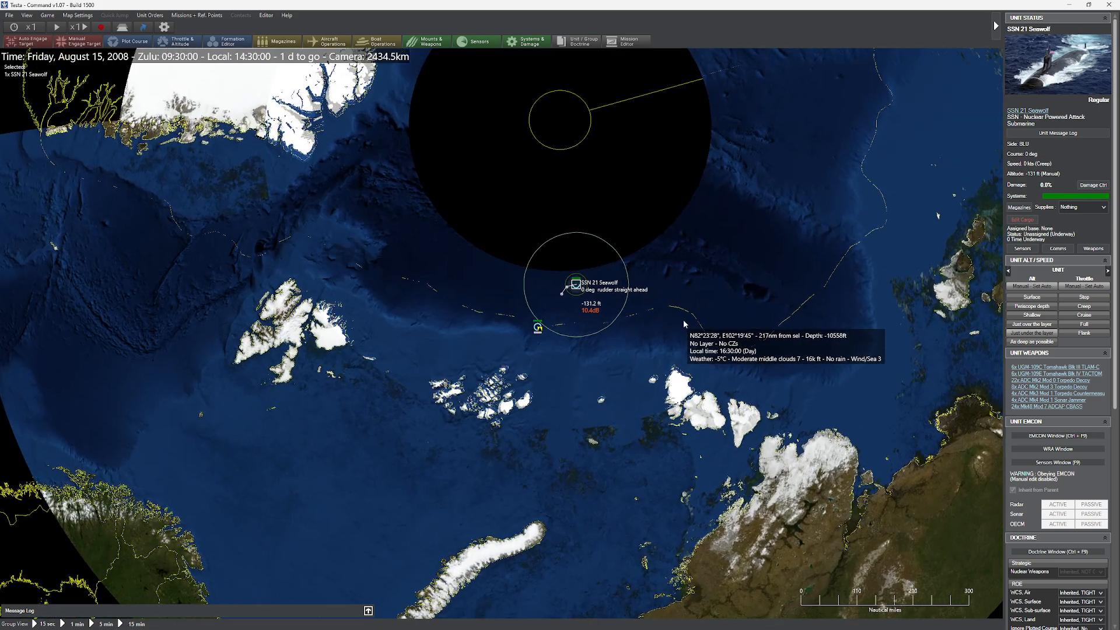
{"action": "mouse_move", "coordinate": [601, 285]}
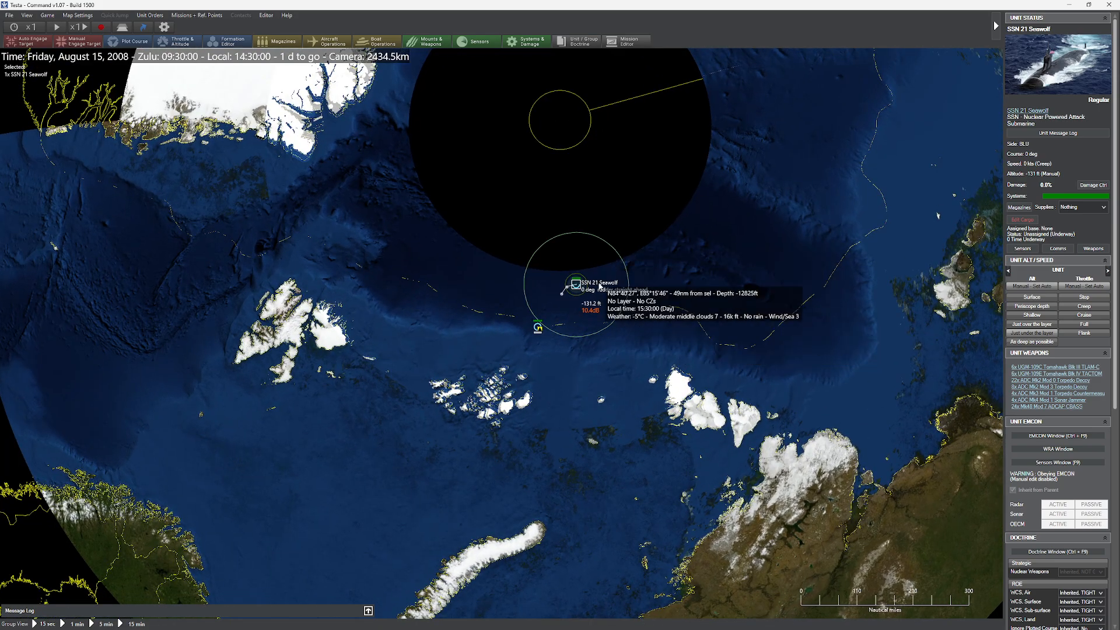
{"action": "scroll", "scroll_direction": "down", "scroll_amount": 3}
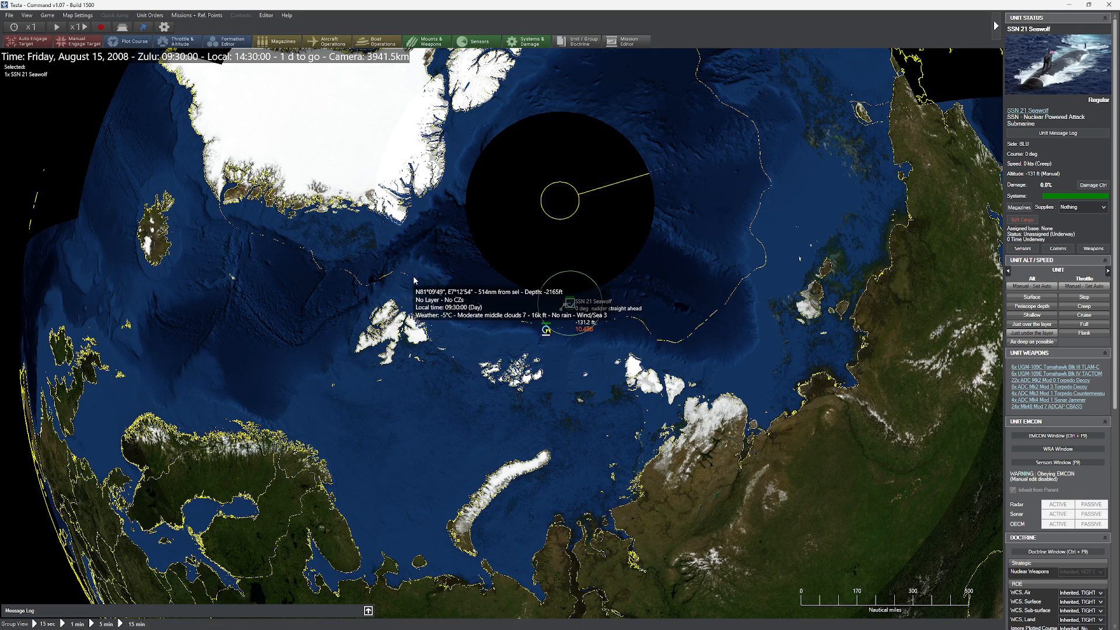
{"action": "mouse_move", "coordinate": [566, 329]}
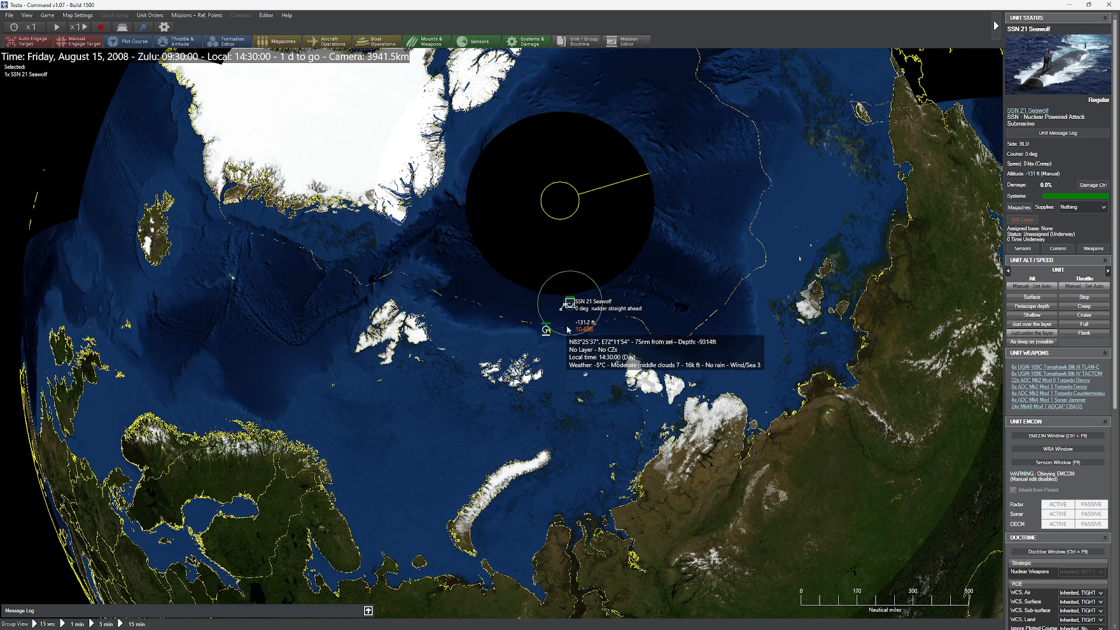
{"action": "mouse_move", "coordinate": [731, 277]}
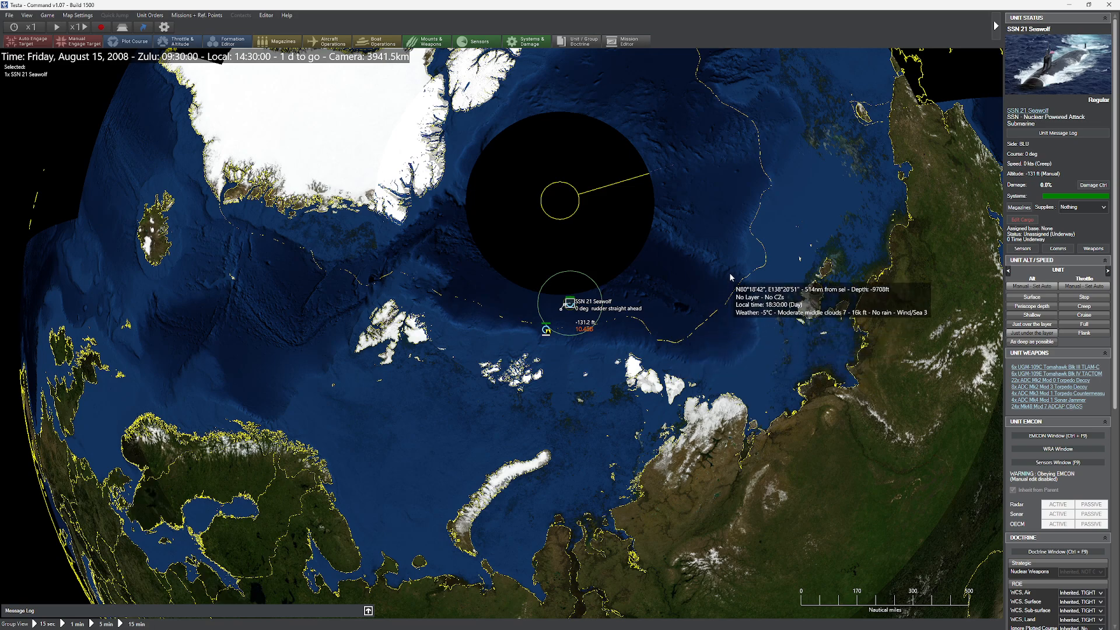
{"action": "mouse_move", "coordinate": [631, 177]}
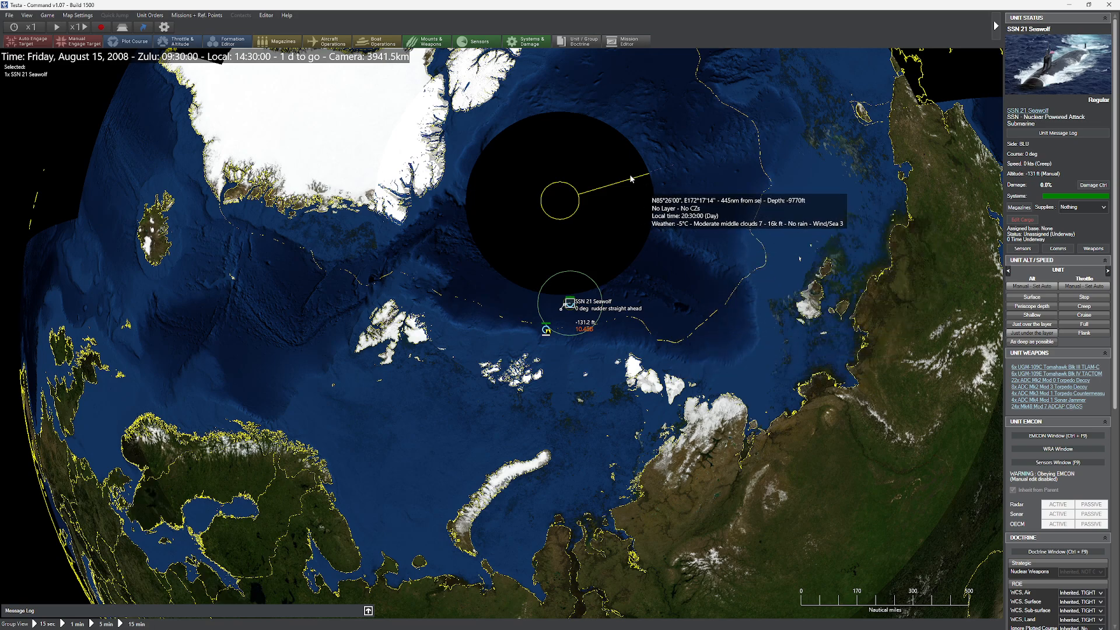
{"action": "mouse_move", "coordinate": [314, 136]}
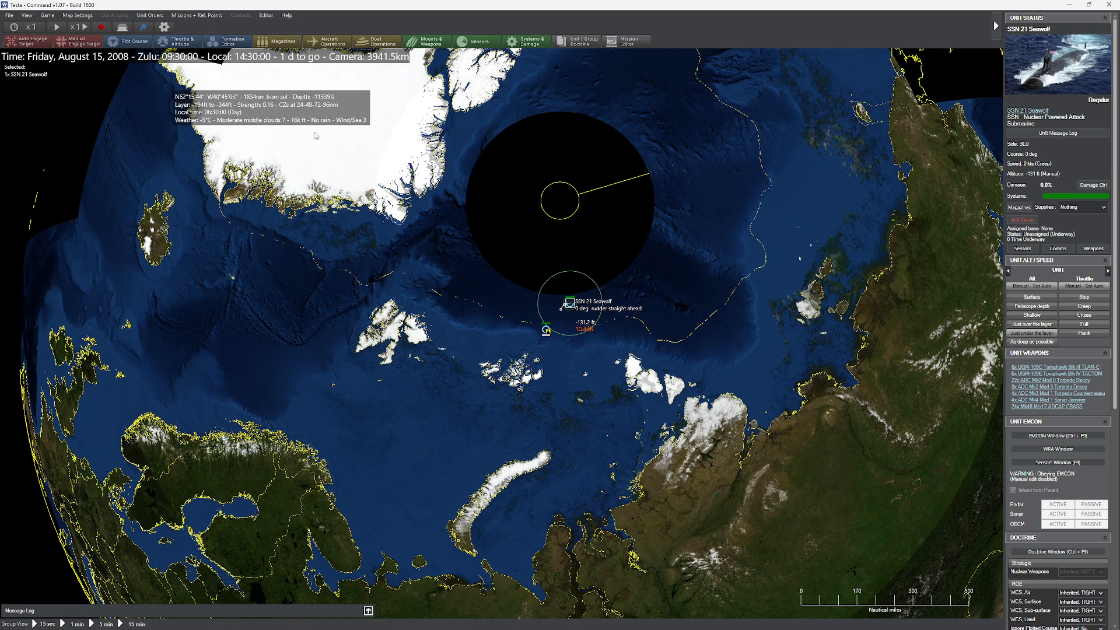
{"action": "mouse_move", "coordinate": [709, 84]}
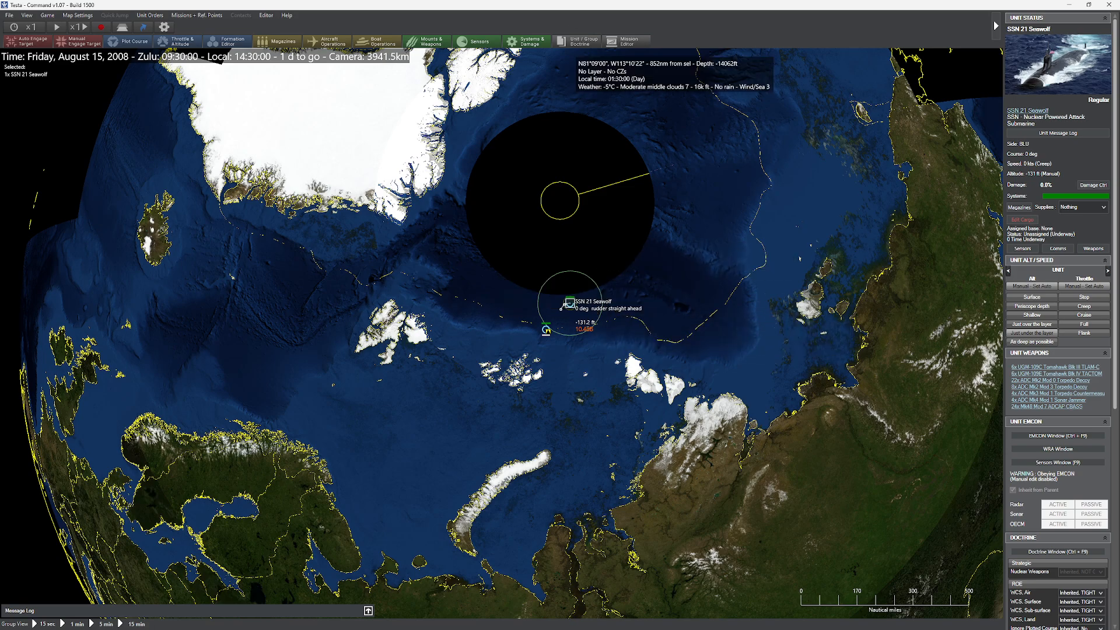
{"action": "mouse_move", "coordinate": [569, 334]}
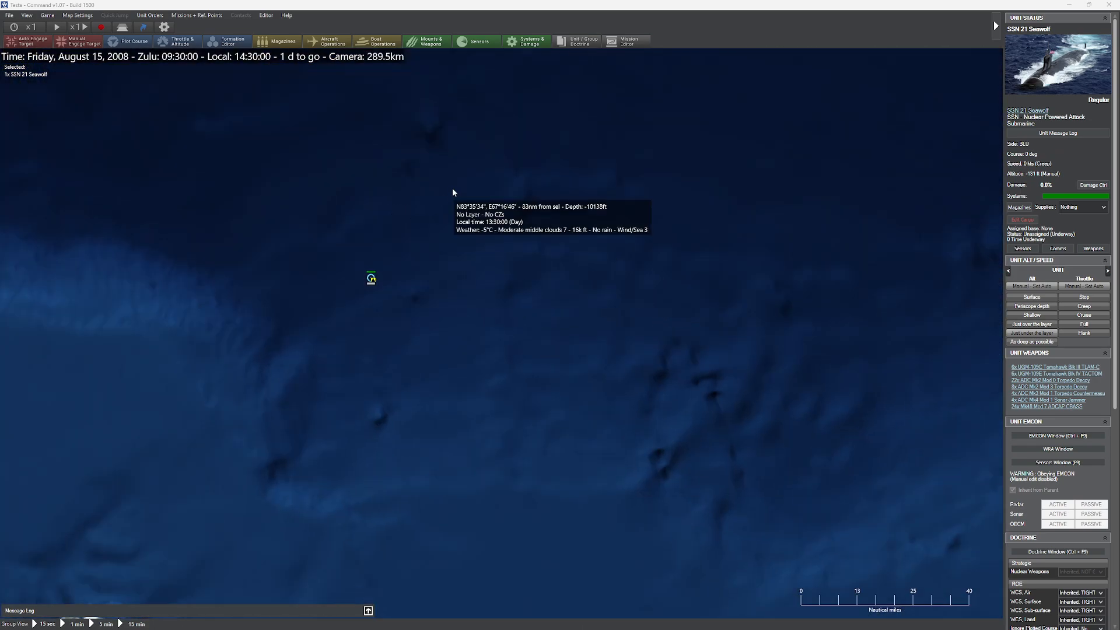
{"action": "scroll", "scroll_direction": "down", "scroll_amount": 3}
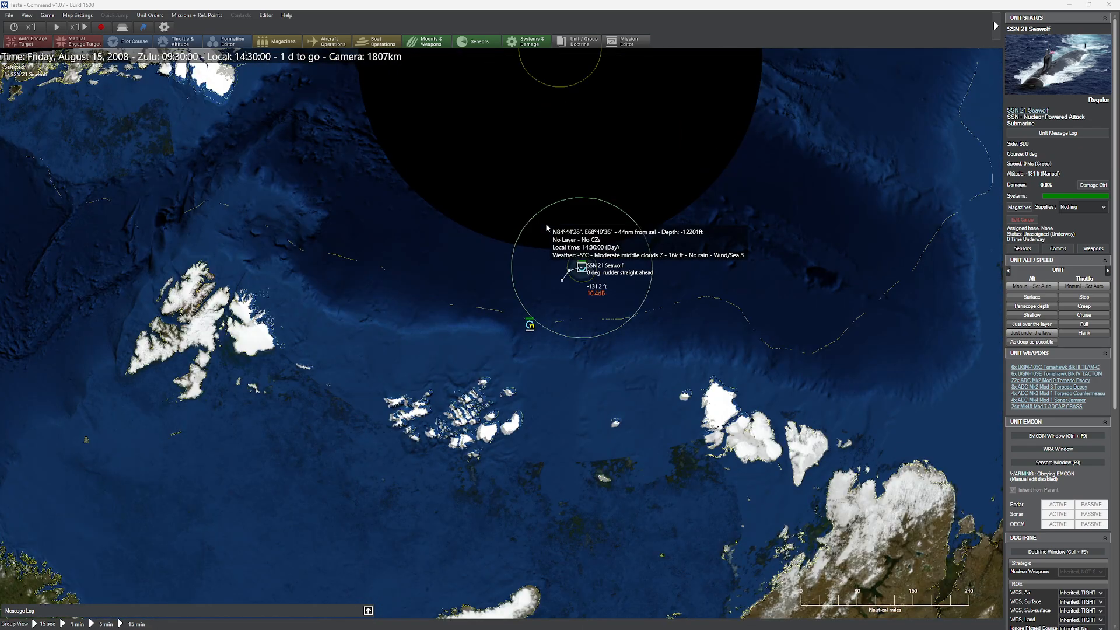
{"action": "mouse_move", "coordinate": [568, 303]}
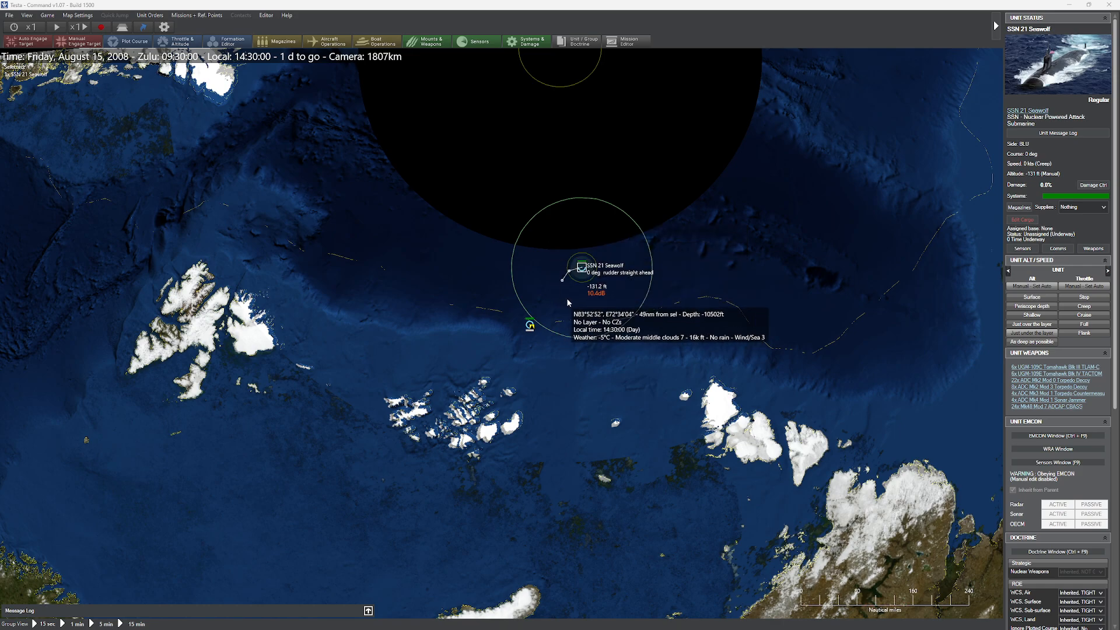
{"action": "left_click", "coordinate": [530, 327]}
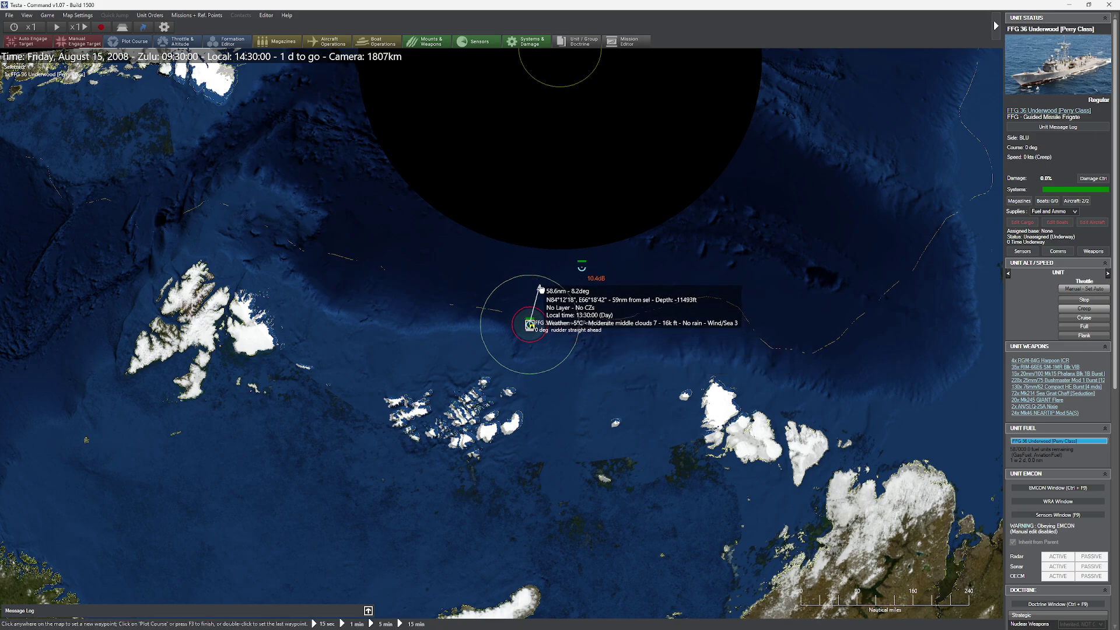
{"action": "mouse_move", "coordinate": [582, 332]}
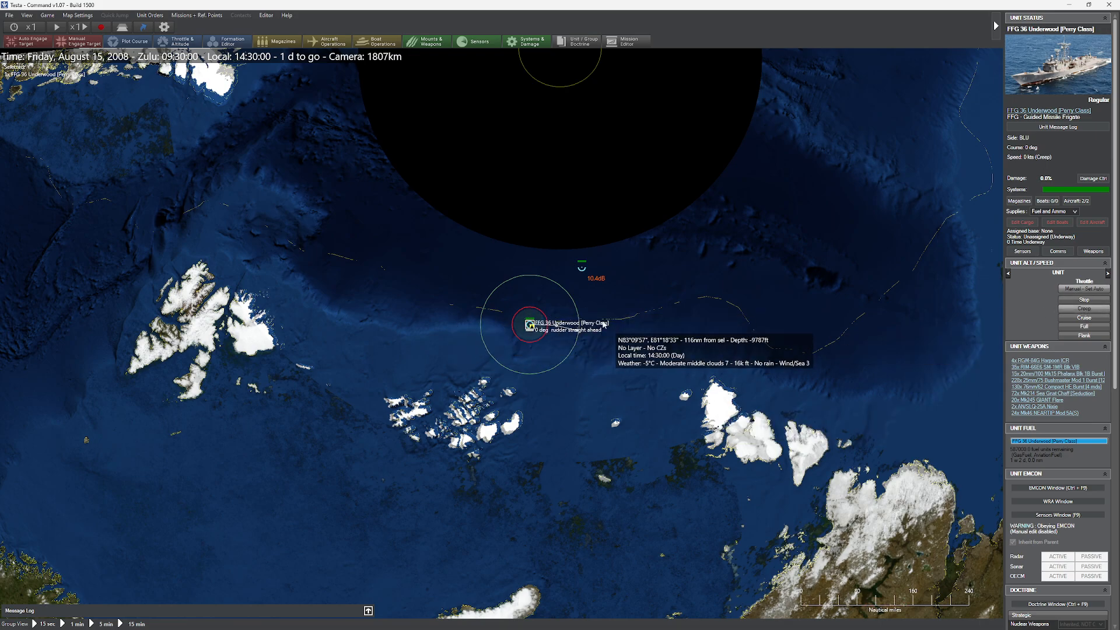
{"action": "mouse_move", "coordinate": [557, 279]}
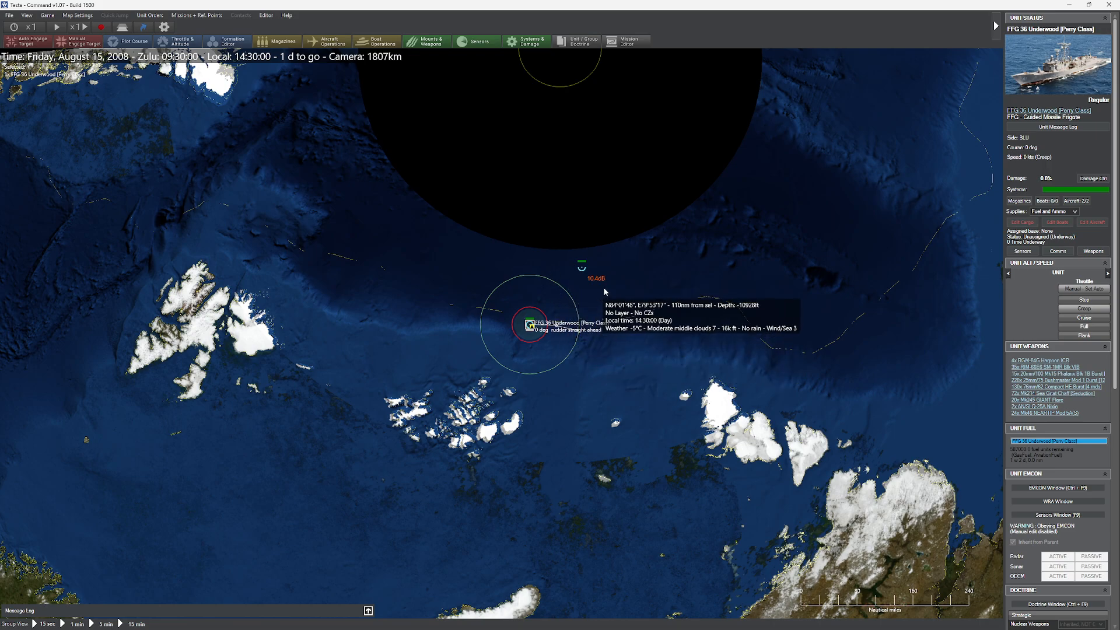
{"action": "left_click", "coordinate": [266, 16]}
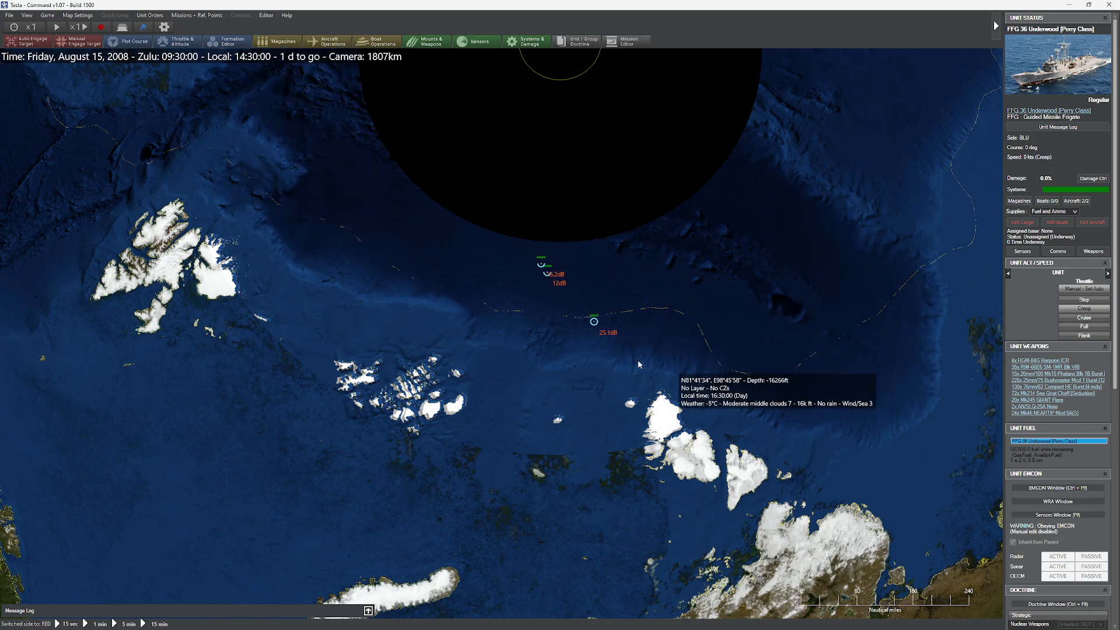
Select the heavy icebreaker Arktika and zoom in to view its status.
{"action": "left_click", "coordinate": [593, 319]}
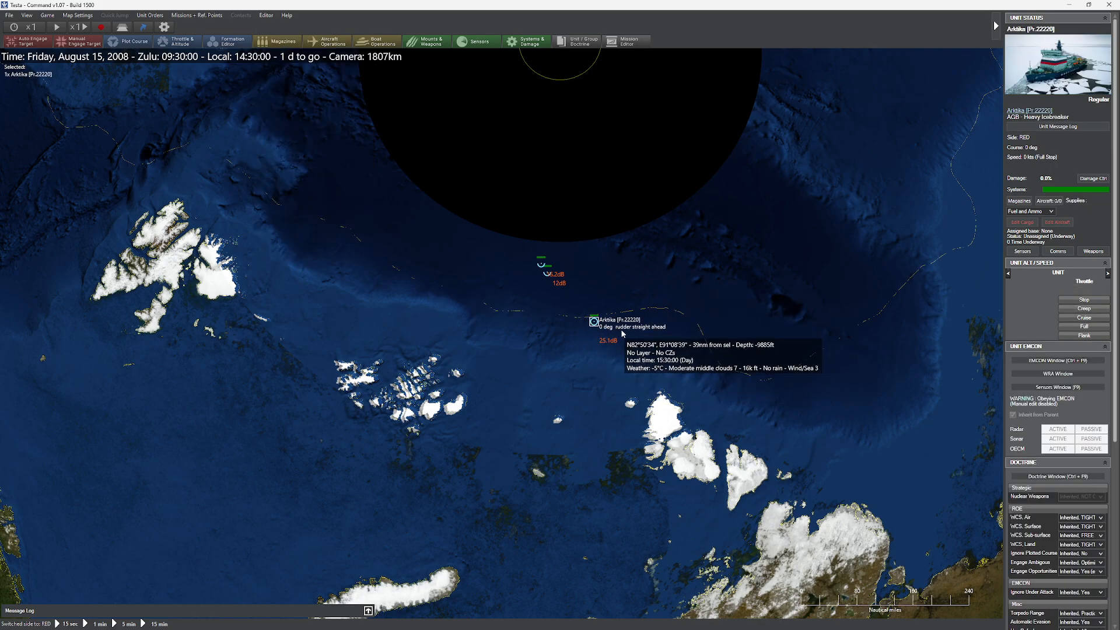
{"action": "scroll", "scroll_direction": "up", "scroll_amount": 3}
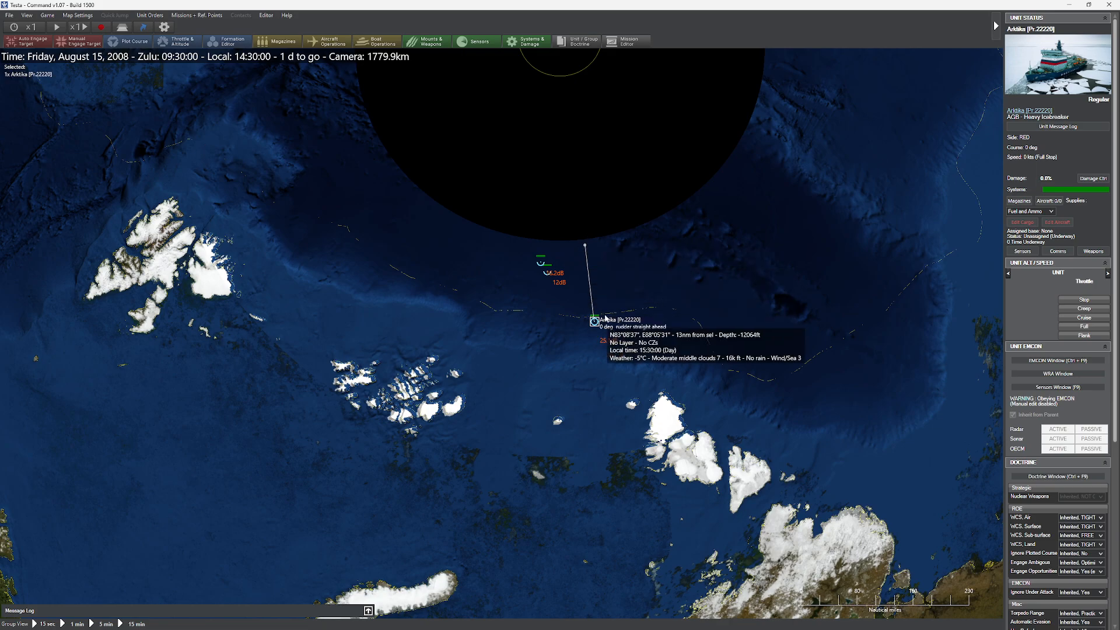
{"action": "mouse_move", "coordinate": [643, 302]}
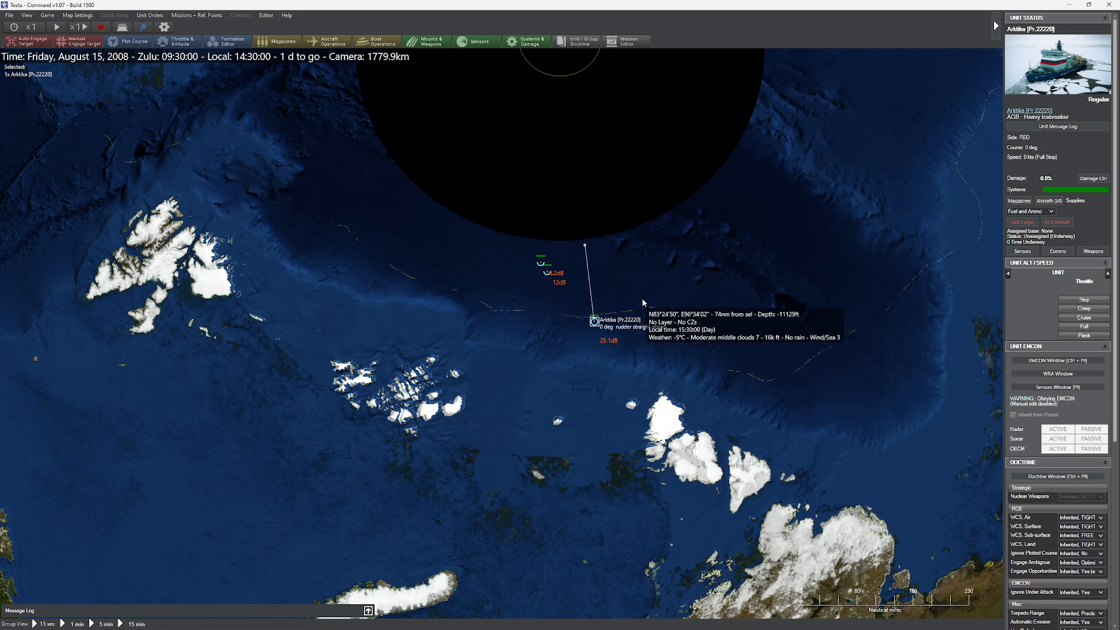
{"action": "mouse_move", "coordinate": [602, 274]}
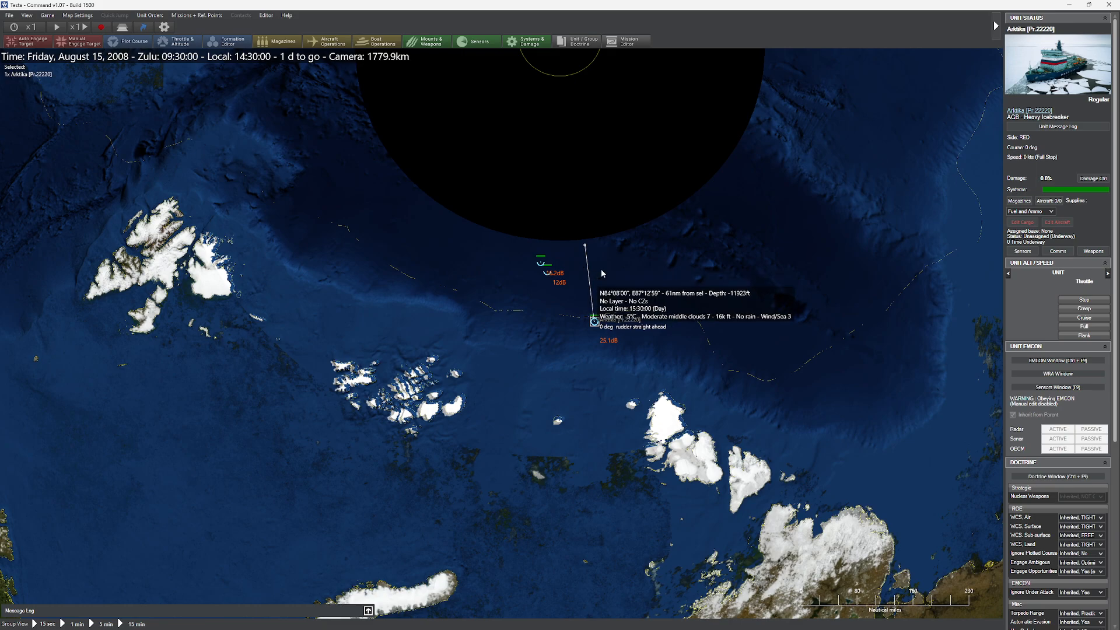
{"action": "mouse_move", "coordinate": [611, 295]}
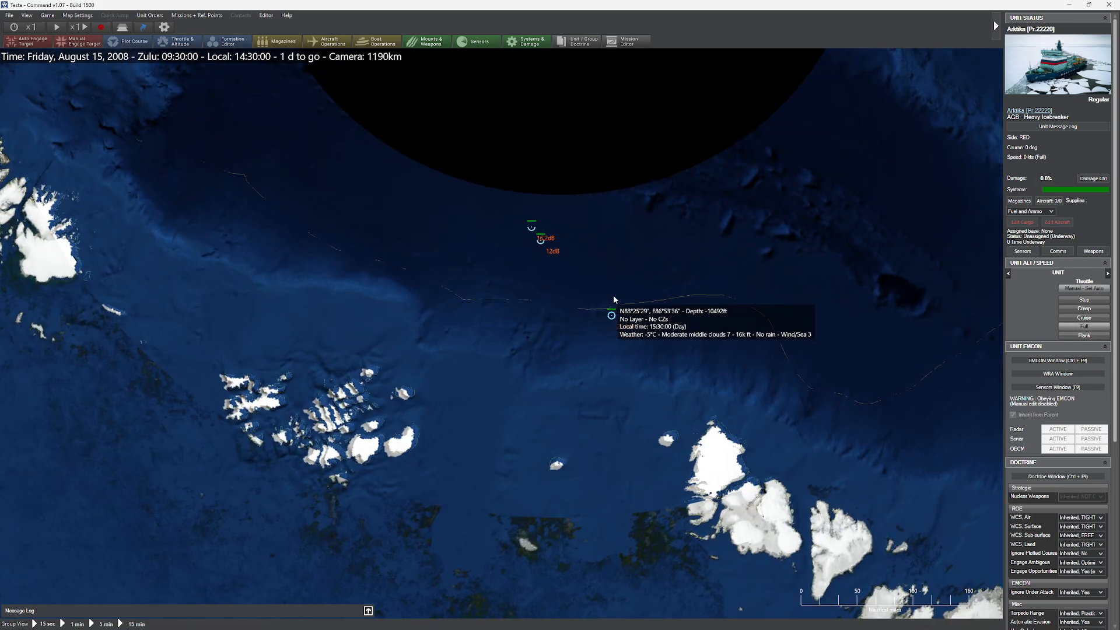
Let the clock advance with Arktika underway, then switch play back to BLUE.
{"action": "left_click", "coordinate": [611, 294]}
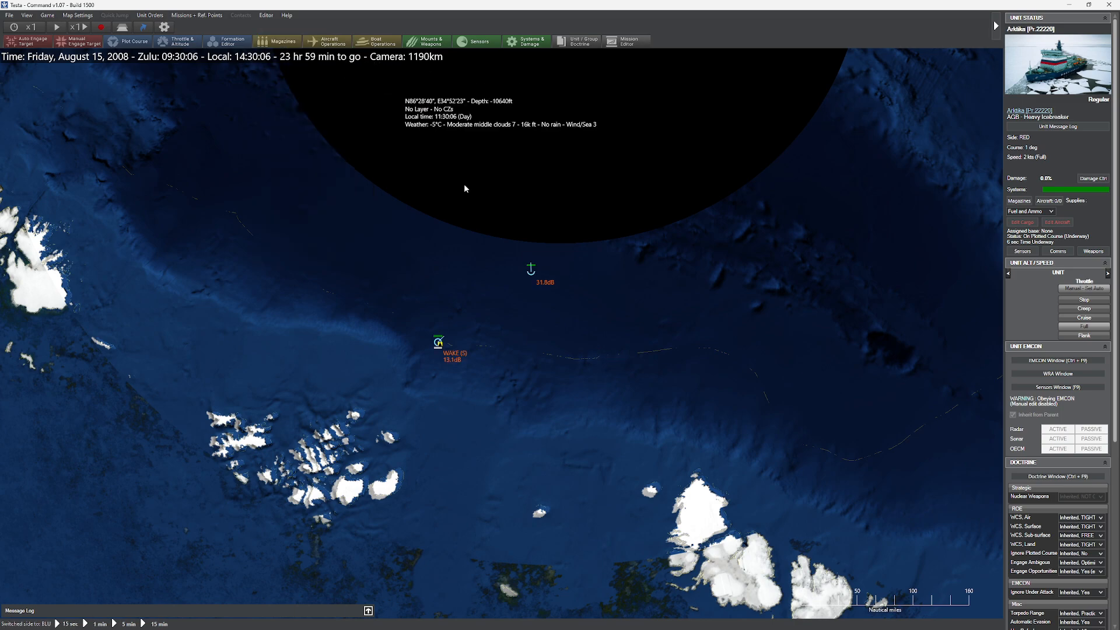
{"action": "mouse_move", "coordinate": [510, 337]}
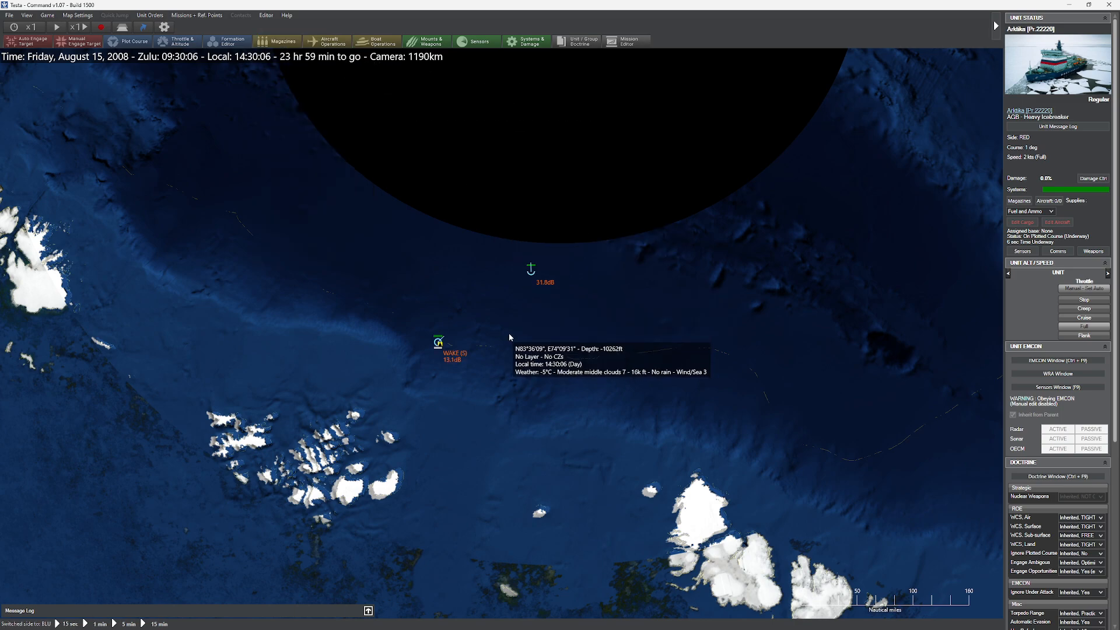
{"action": "mouse_move", "coordinate": [507, 334]}
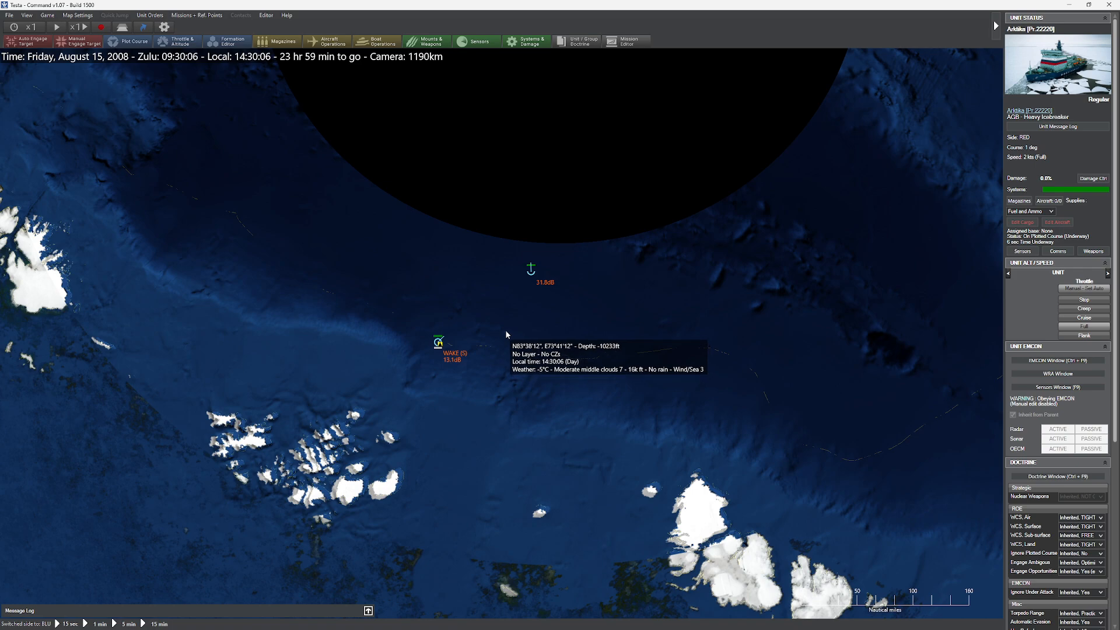
{"action": "mouse_move", "coordinate": [529, 308]}
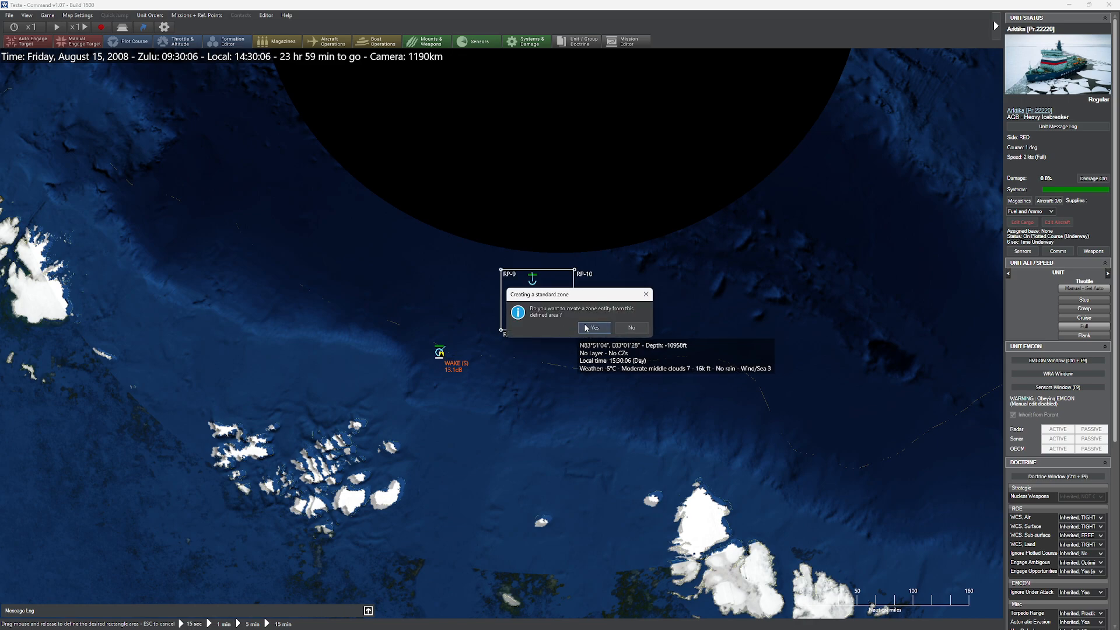
Dismiss the zone naming prompt and choose ASW Patrol for the new Findaboot mission.
{"action": "left_click", "coordinate": [594, 328]}
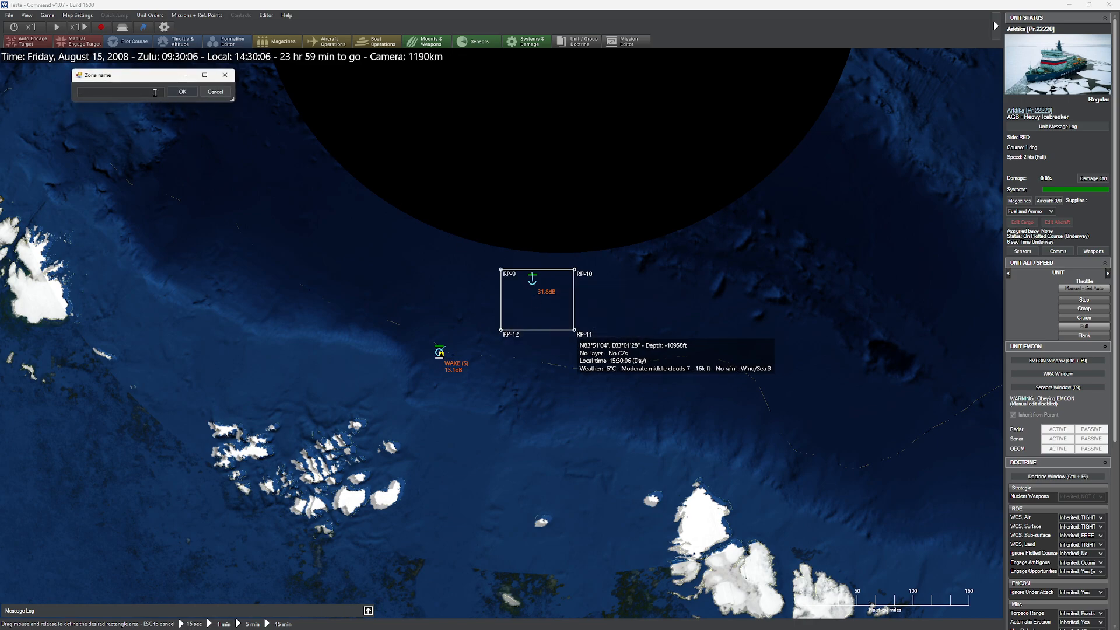
{"action": "left_click", "coordinate": [182, 91]}
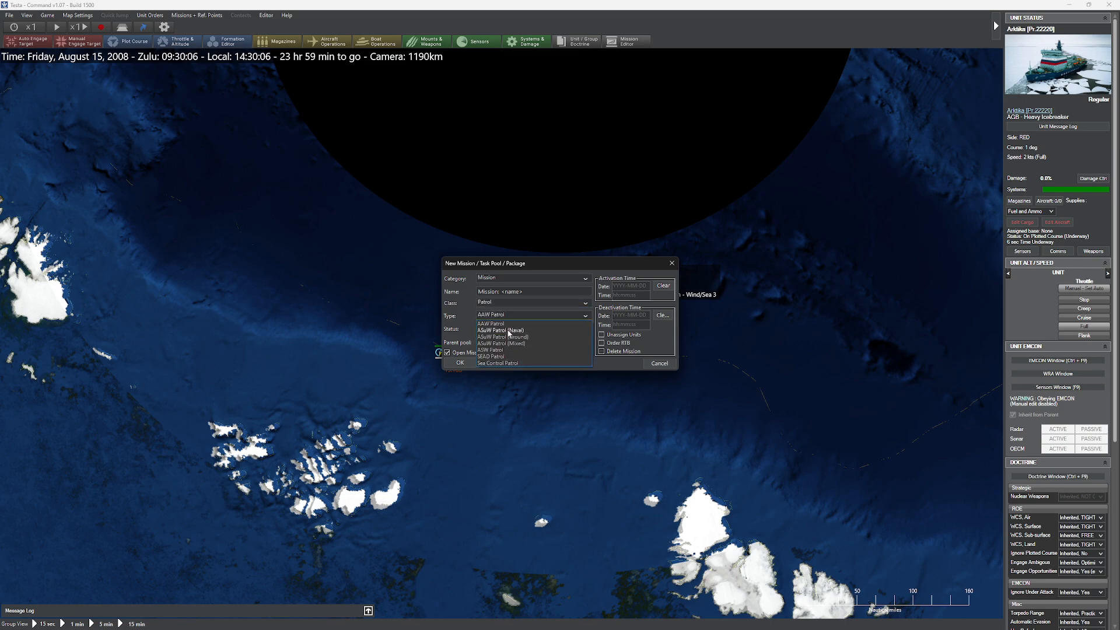
{"action": "left_click", "coordinate": [490, 350]}
{"action": "type", "text": "Finddaboot"}
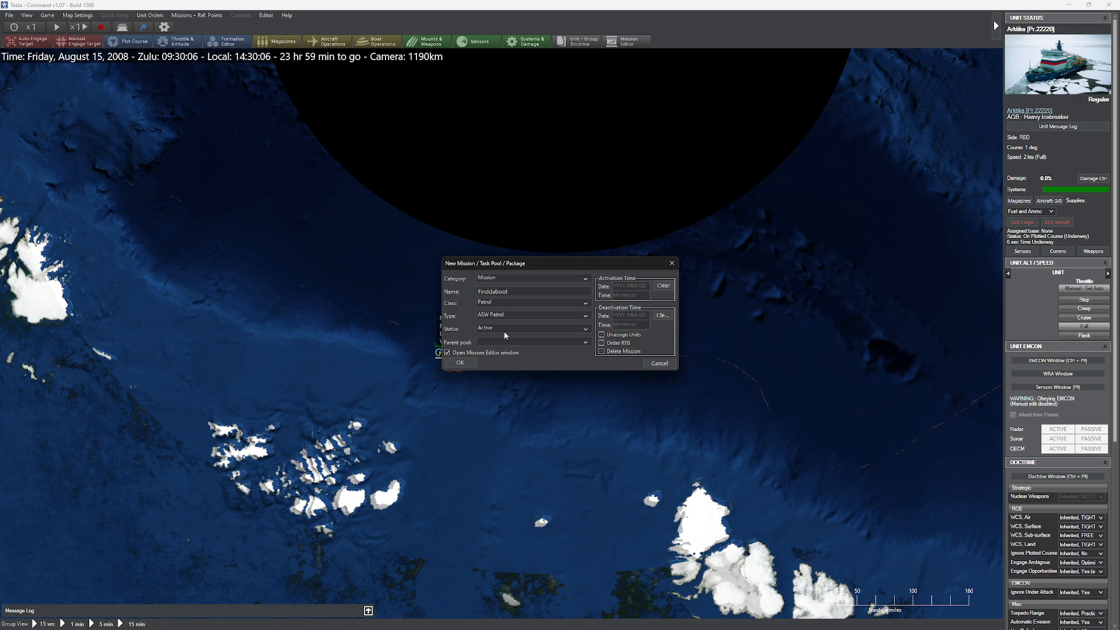
Create Findaboot, assign the SH-2F Seasprite helicopters, and close the mission editor.
{"action": "left_click", "coordinate": [459, 362]}
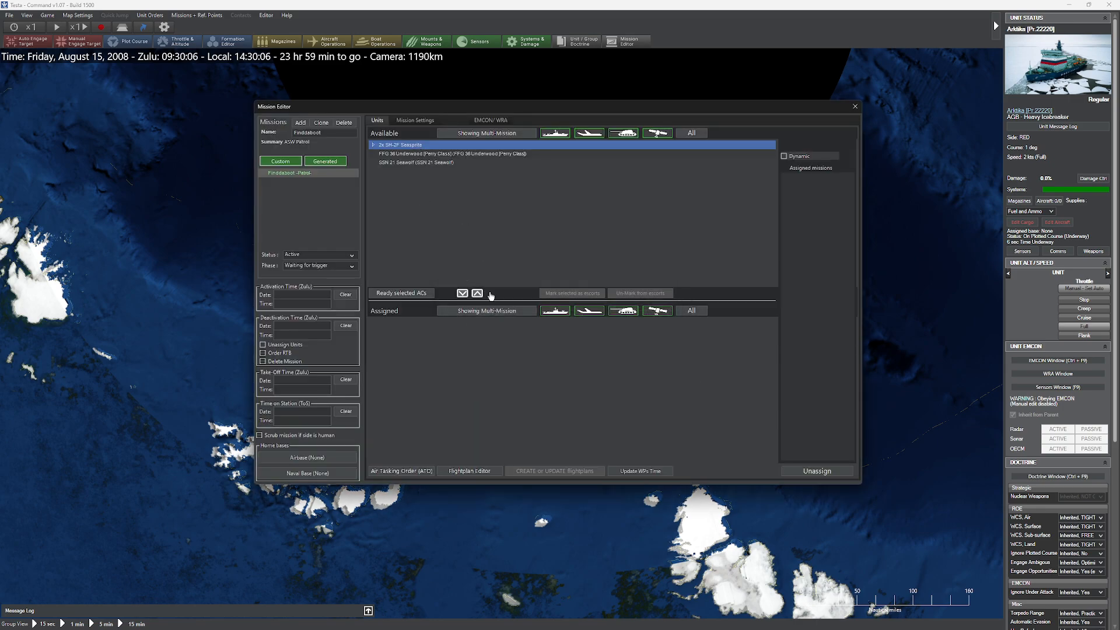
{"action": "left_click", "coordinate": [478, 293]}
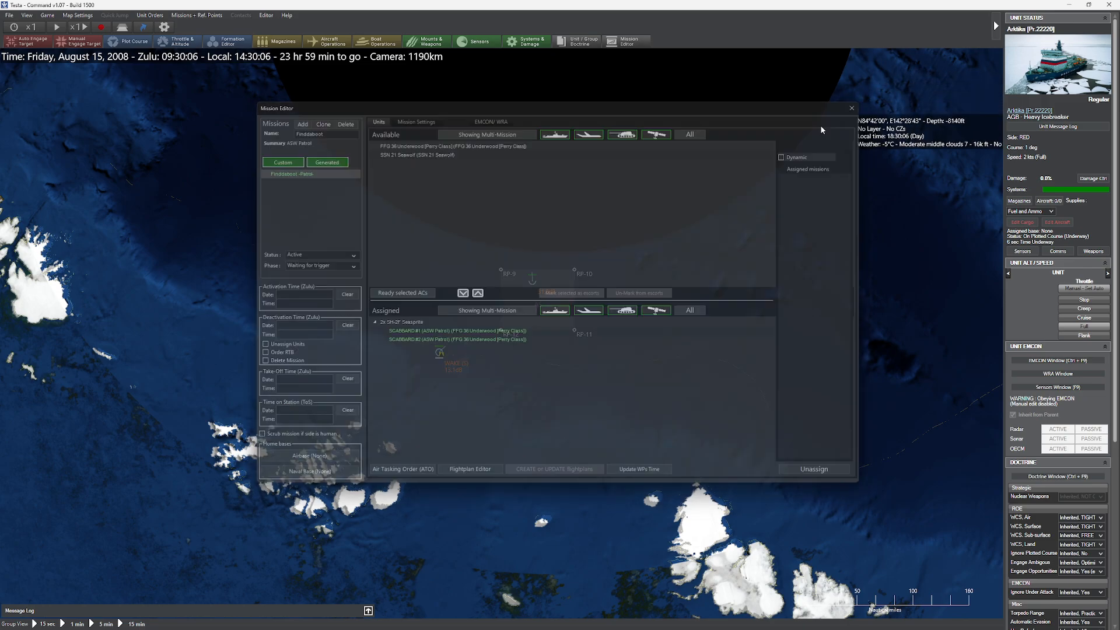
{"action": "left_click", "coordinate": [851, 108]}
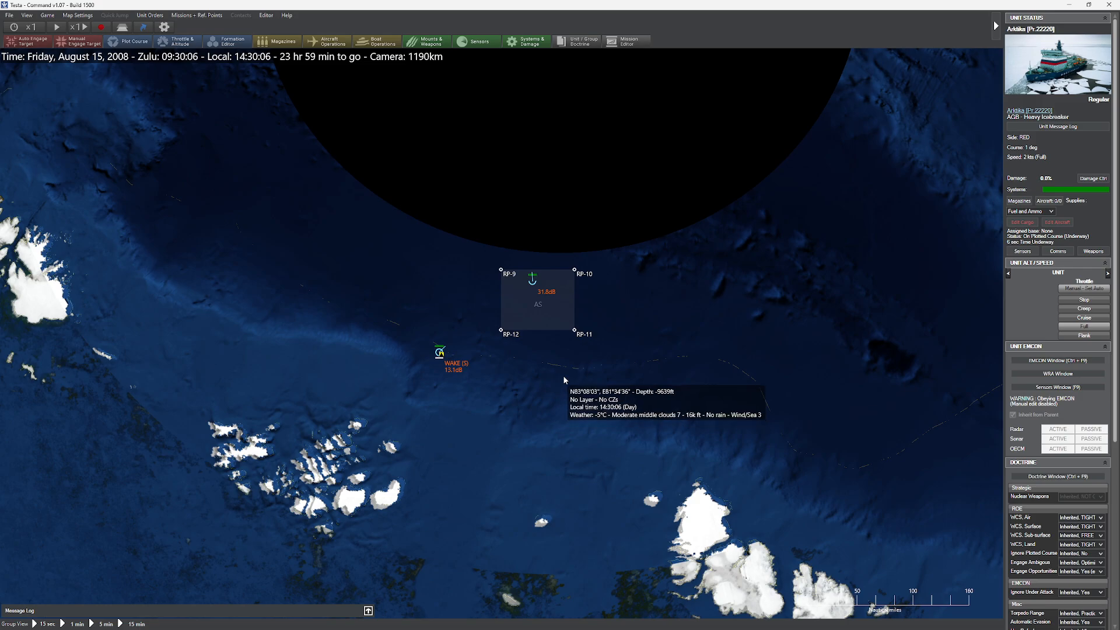
{"action": "mouse_move", "coordinate": [560, 394]}
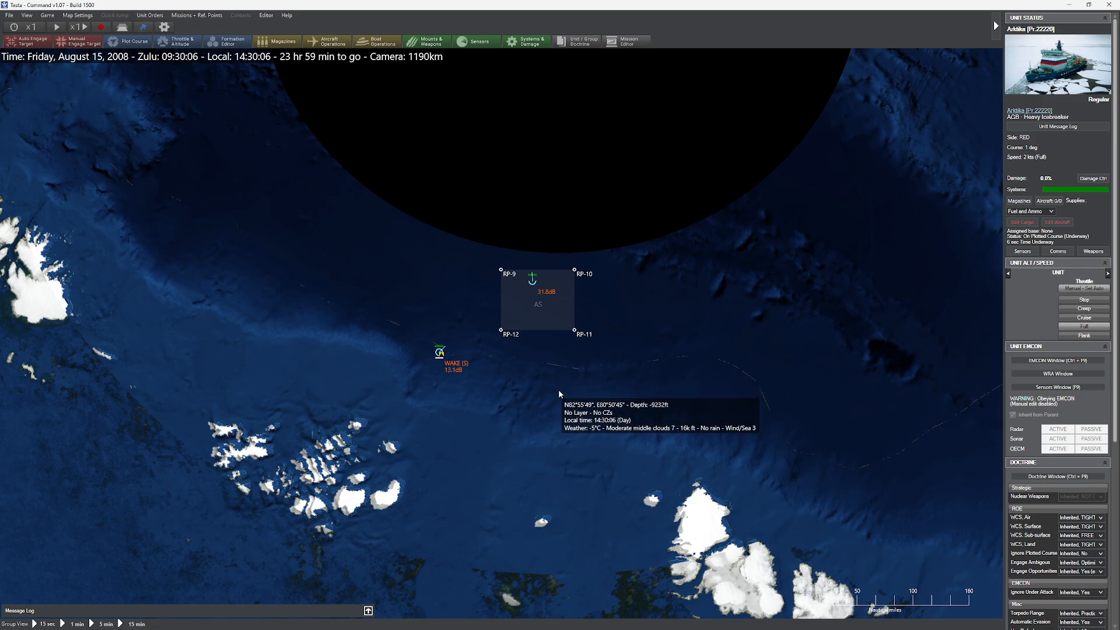
{"action": "scroll", "scroll_direction": "up", "scroll_amount": 3}
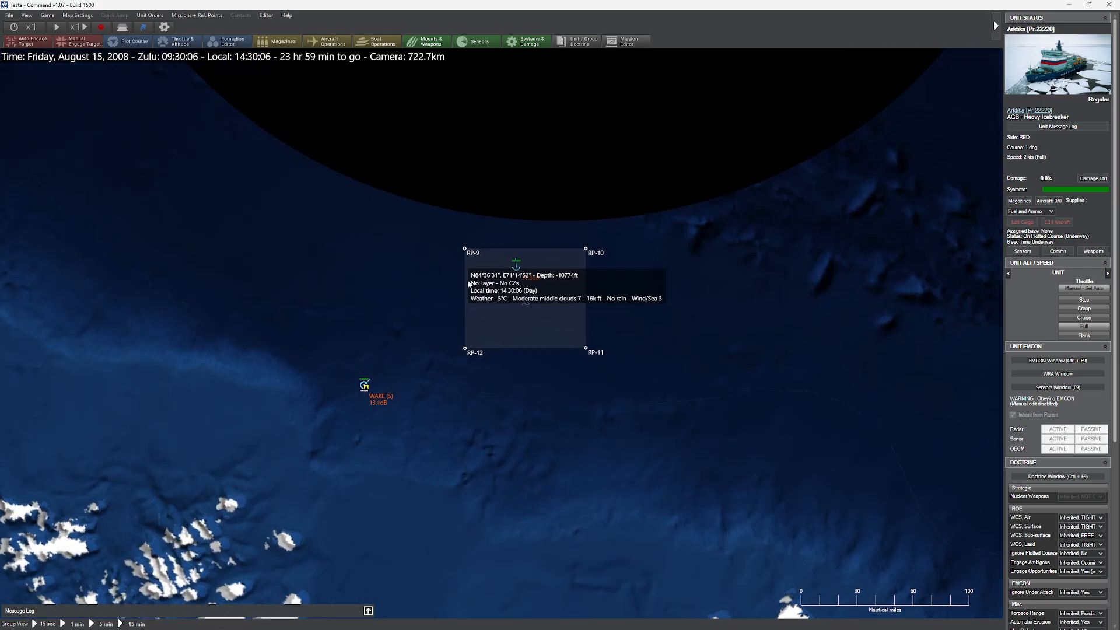
{"action": "mouse_move", "coordinate": [450, 401]}
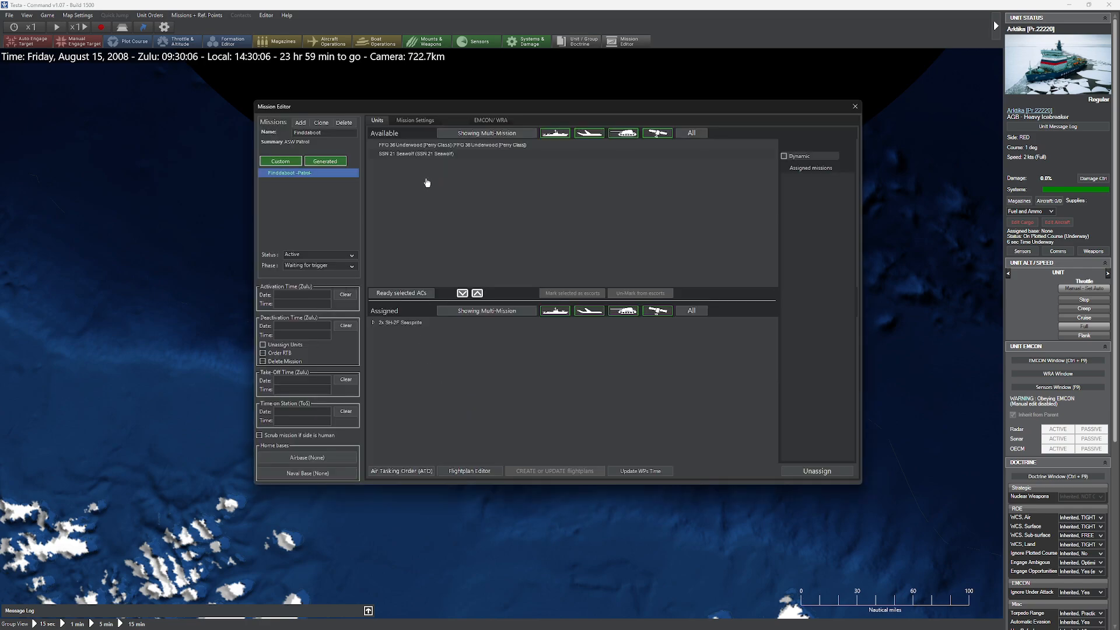
Set Findaboot's station altitude to minimum and sonar to active for all units.
{"action": "left_click", "coordinate": [414, 120]}
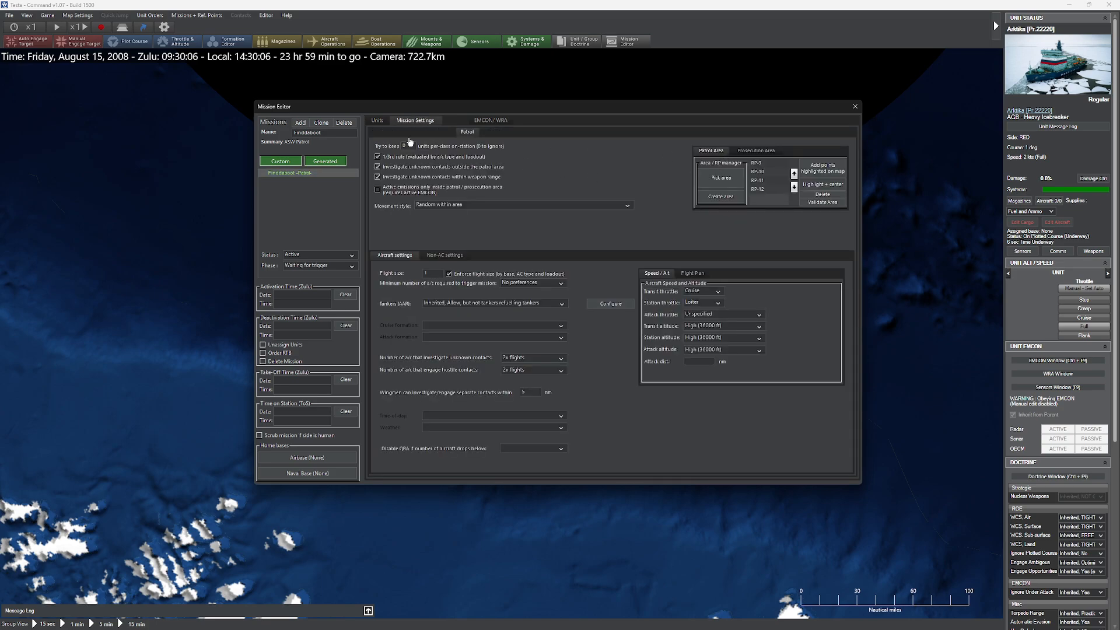
{"action": "mouse_move", "coordinate": [659, 300]}
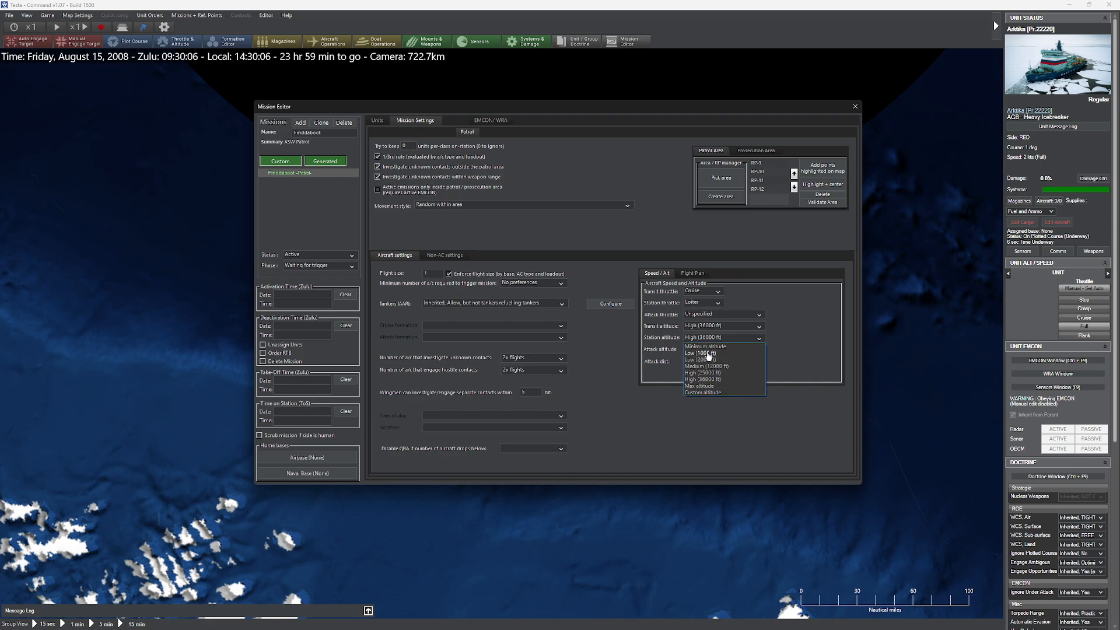
{"action": "left_click", "coordinate": [702, 347]}
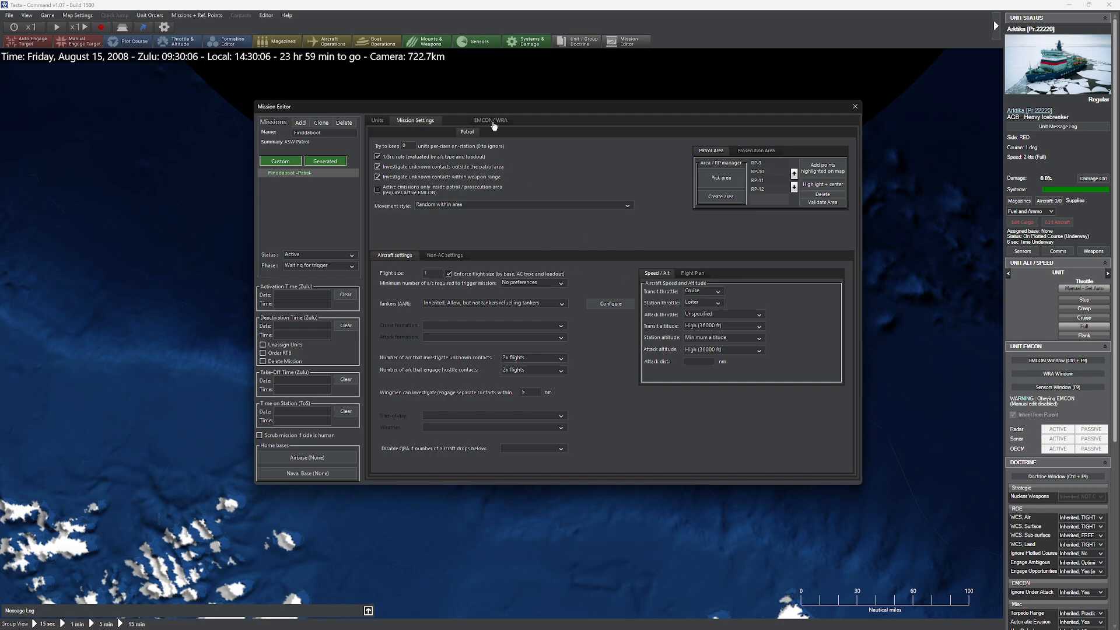
{"action": "left_click", "coordinate": [490, 120]}
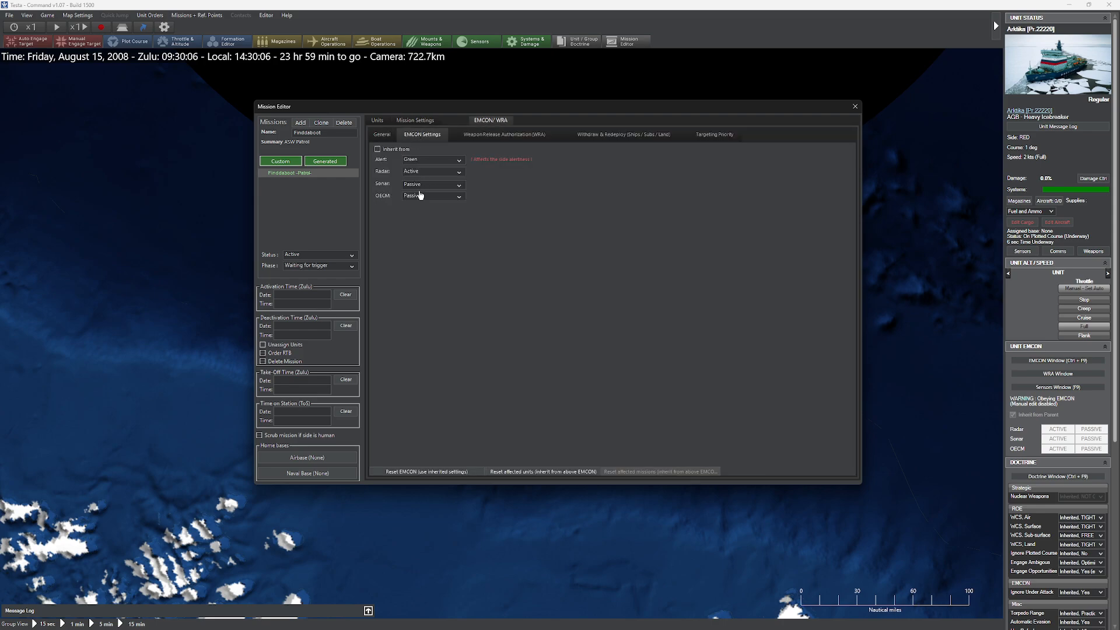
{"action": "left_click", "coordinate": [431, 184]}
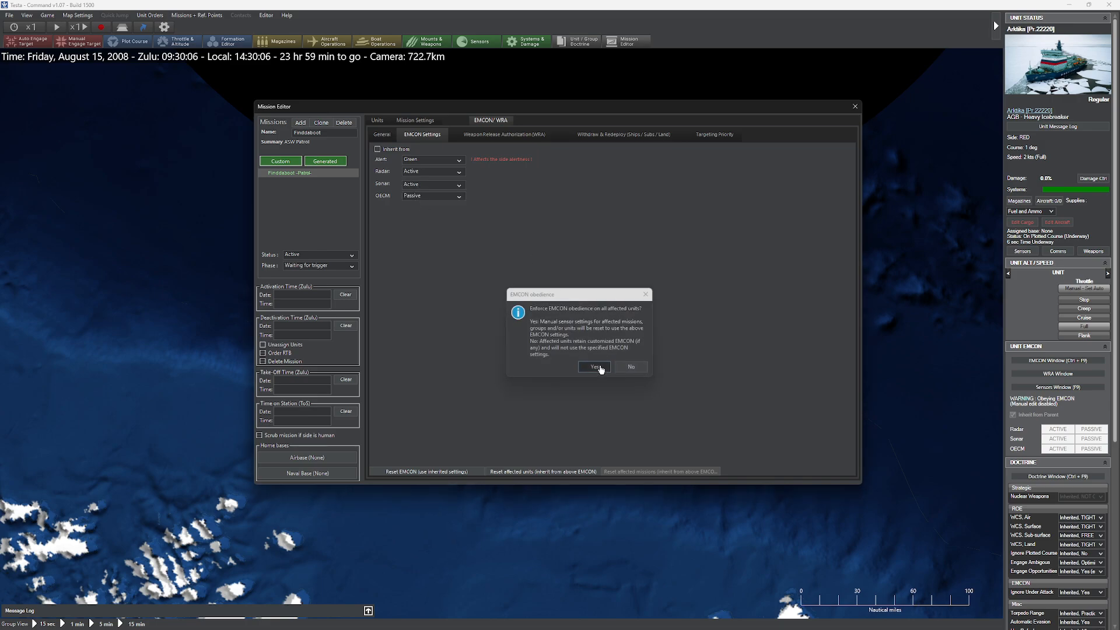
{"action": "left_click", "coordinate": [594, 366]}
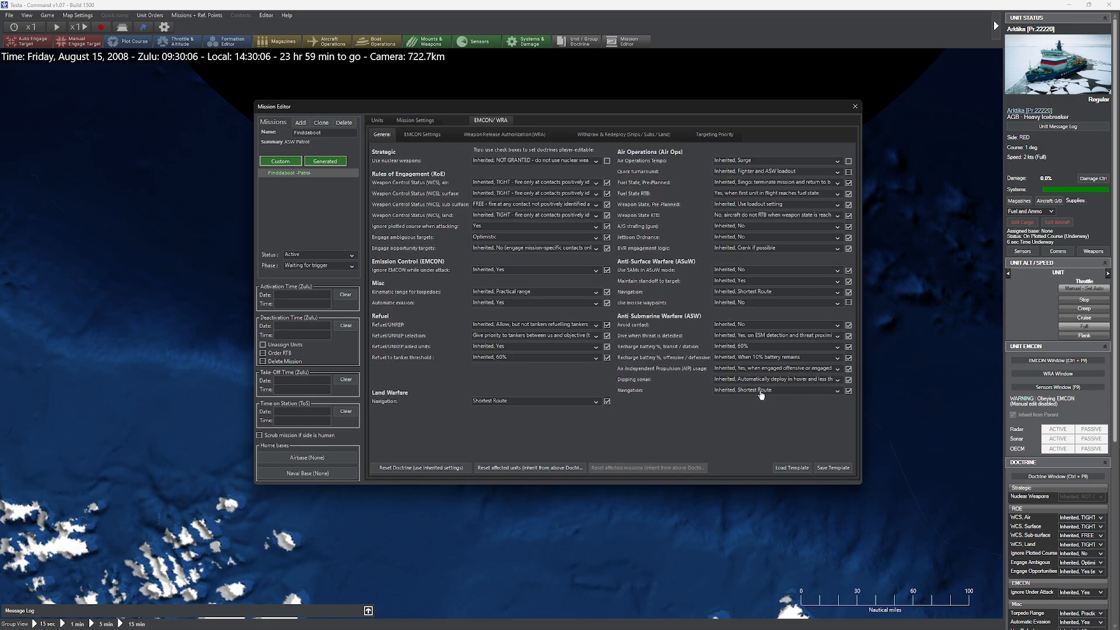
{"action": "mouse_move", "coordinate": [857, 147]}
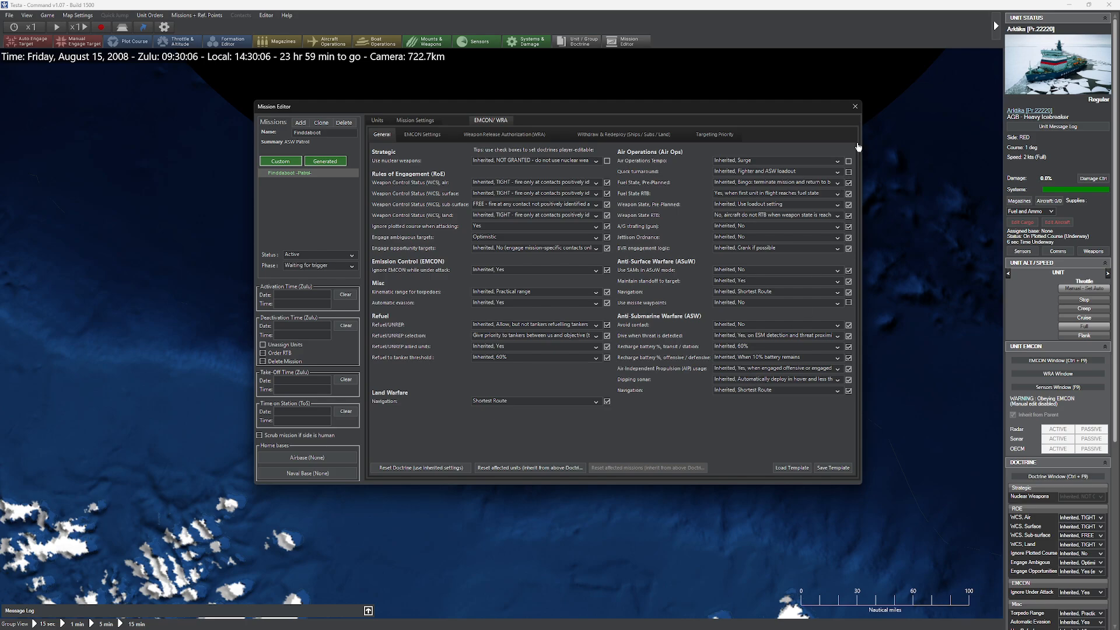
{"action": "left_click", "coordinate": [855, 105]}
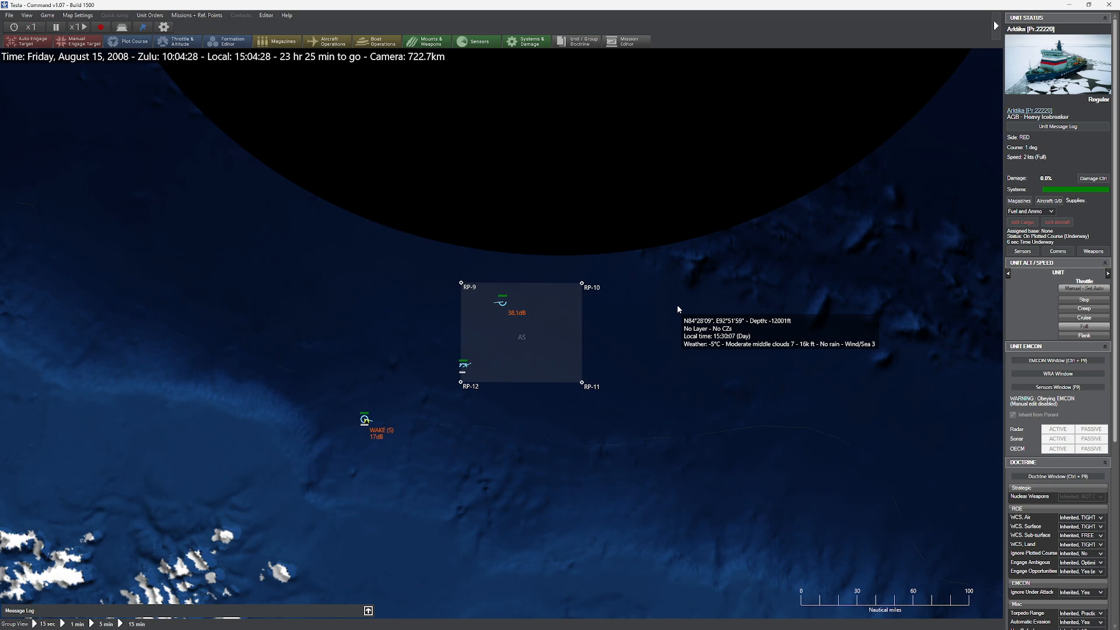
Select Seasprite SCABBARD #1 and zoom in as it descends to 50 ft.
{"action": "left_click", "coordinate": [465, 366]}
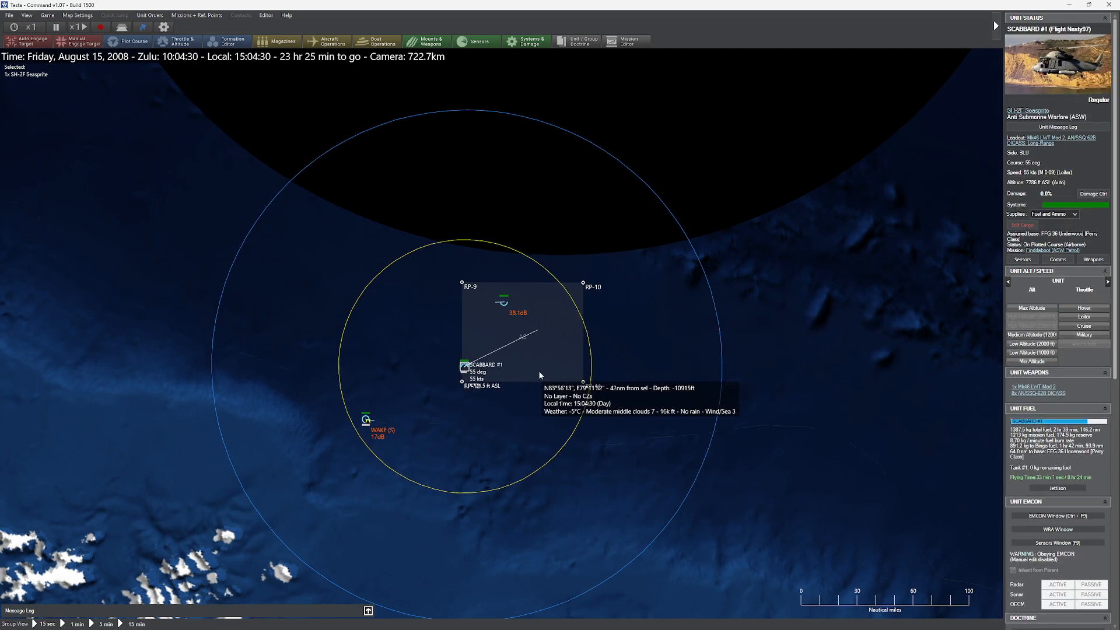
{"action": "scroll", "scroll_direction": "up", "scroll_amount": 3}
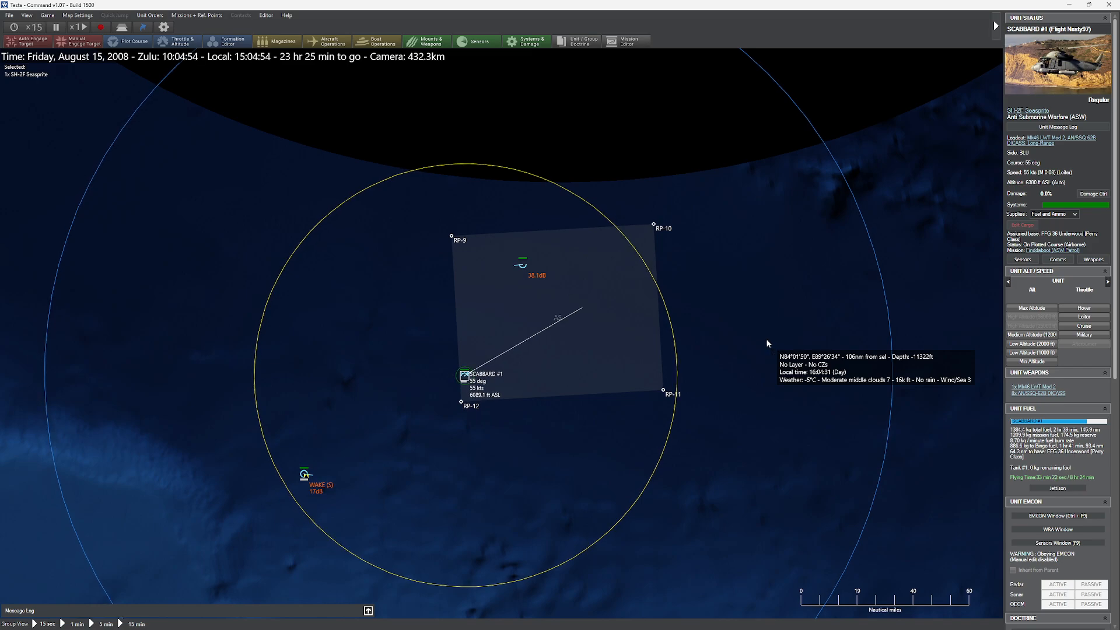
{"action": "mouse_move", "coordinate": [482, 399]}
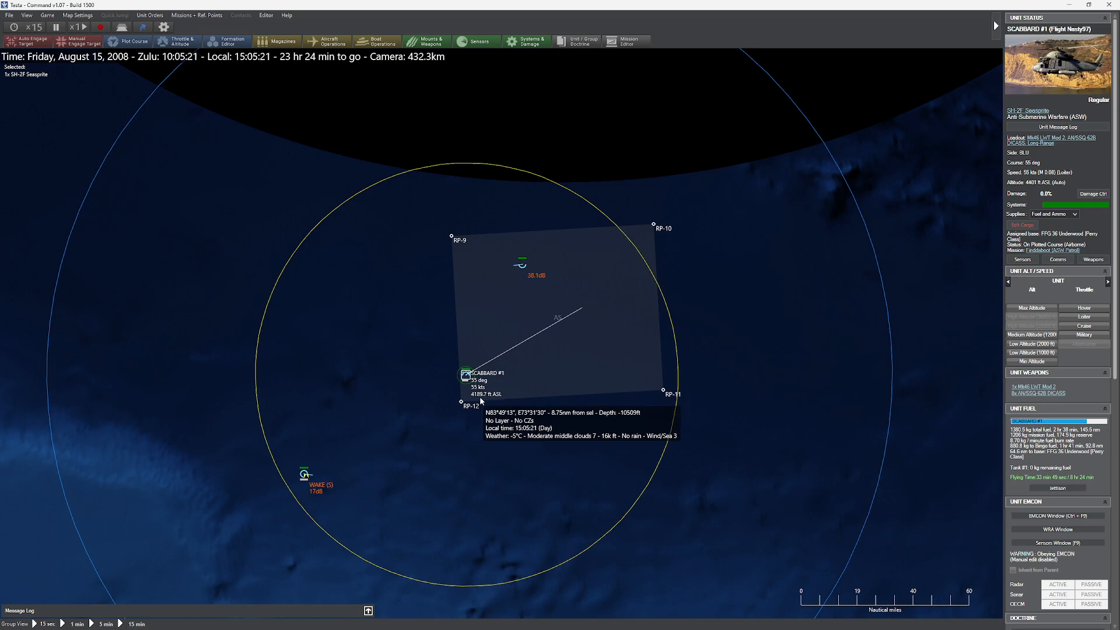
{"action": "mouse_move", "coordinate": [605, 360]}
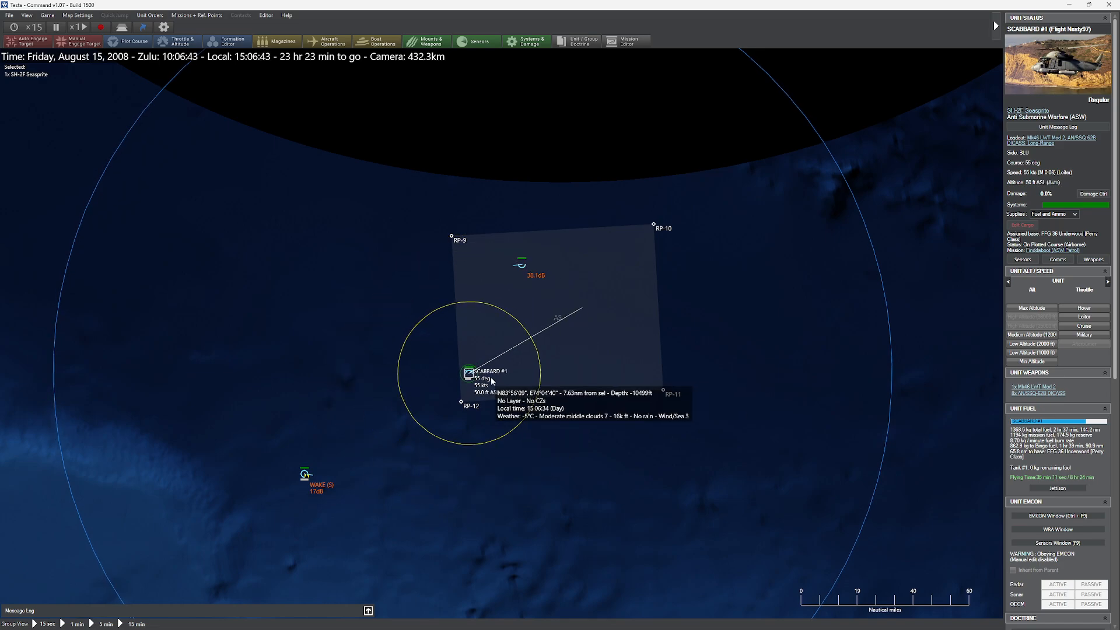
{"action": "right_click", "coordinate": [470, 372]}
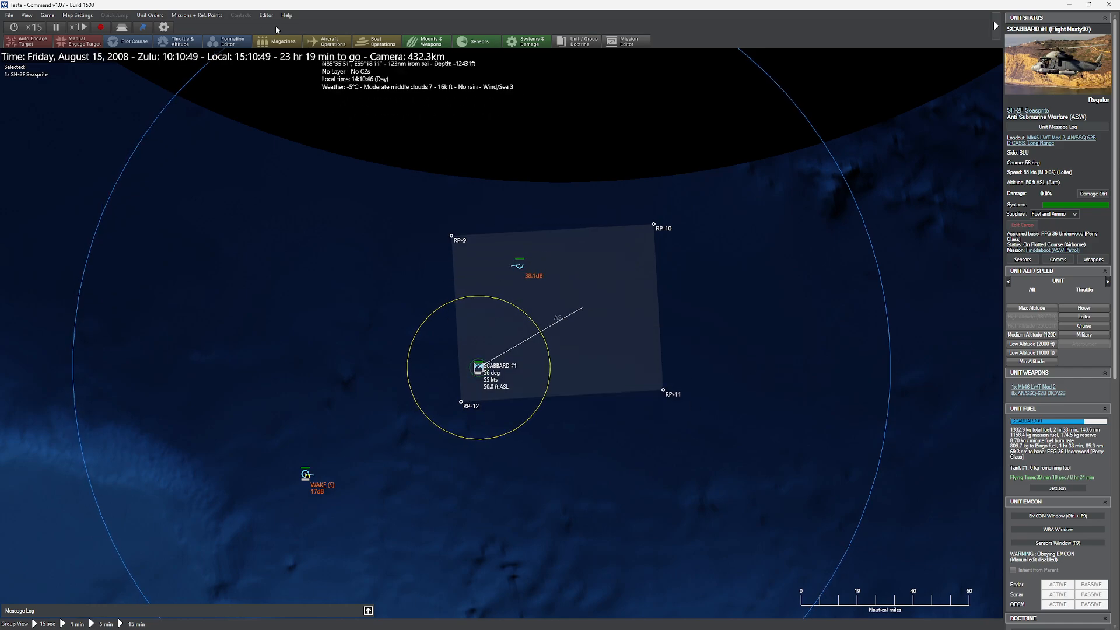
{"action": "left_click", "coordinate": [519, 263]}
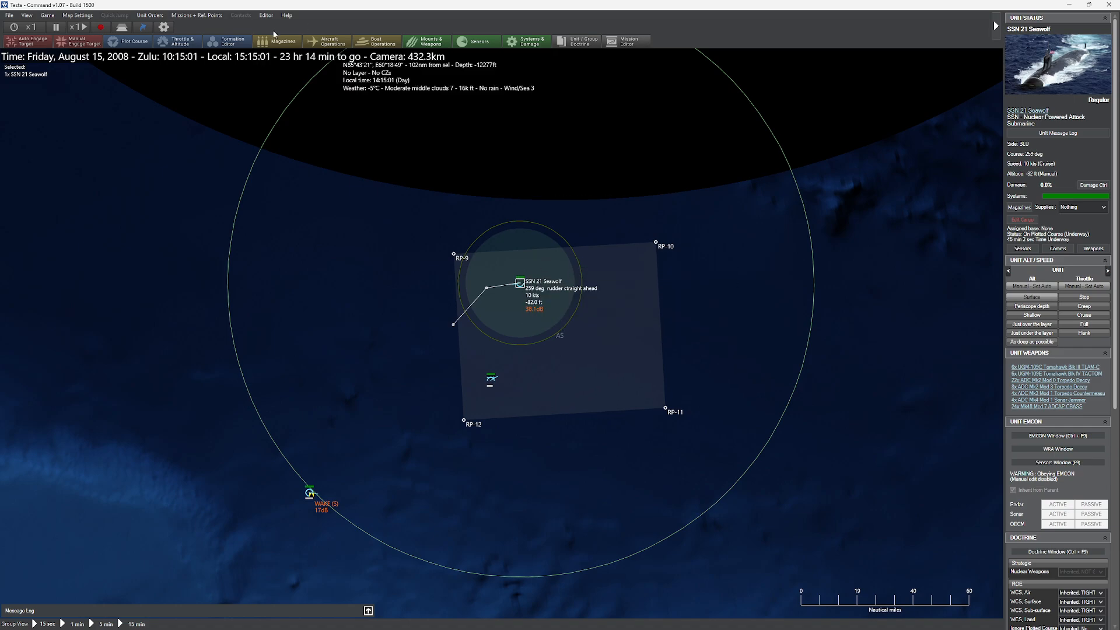
{"action": "left_click", "coordinate": [266, 15]}
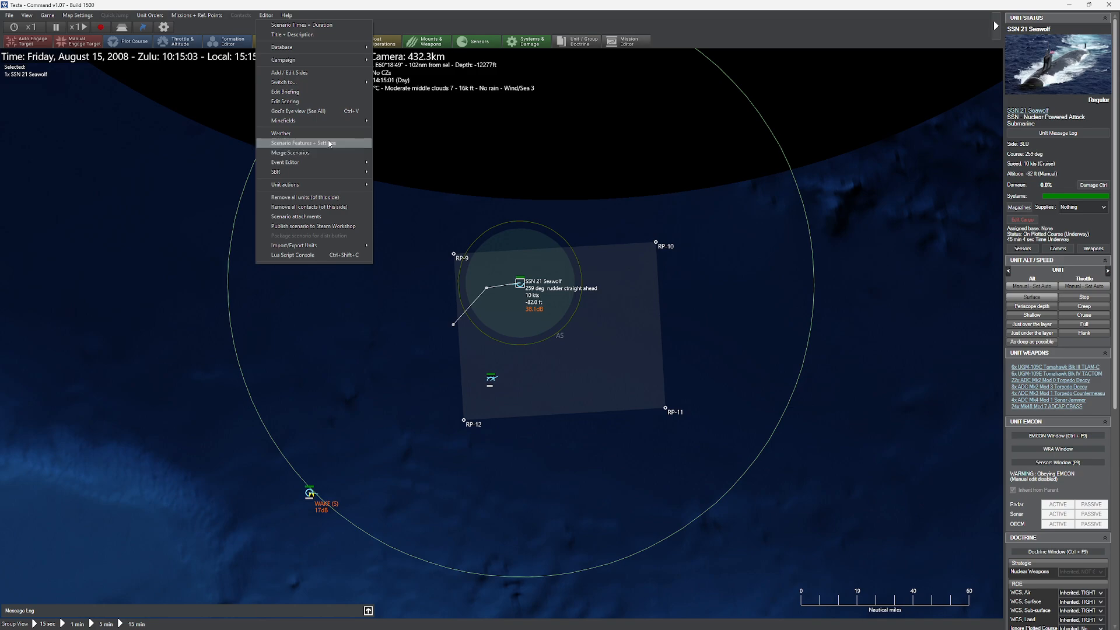
{"action": "left_click", "coordinate": [299, 143]}
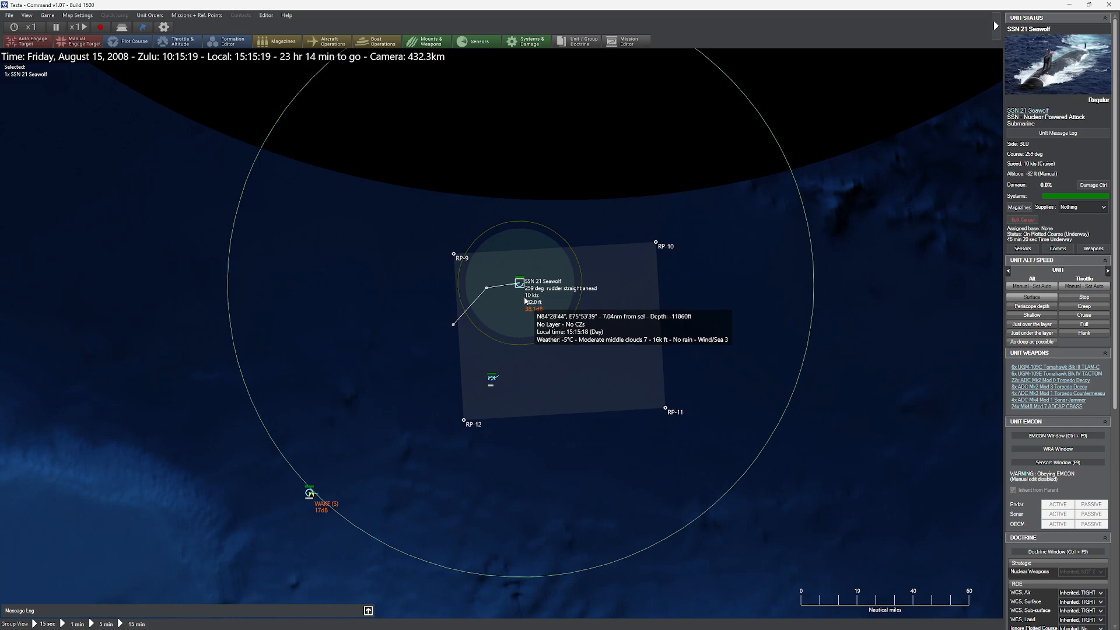
{"action": "mouse_move", "coordinate": [484, 198]}
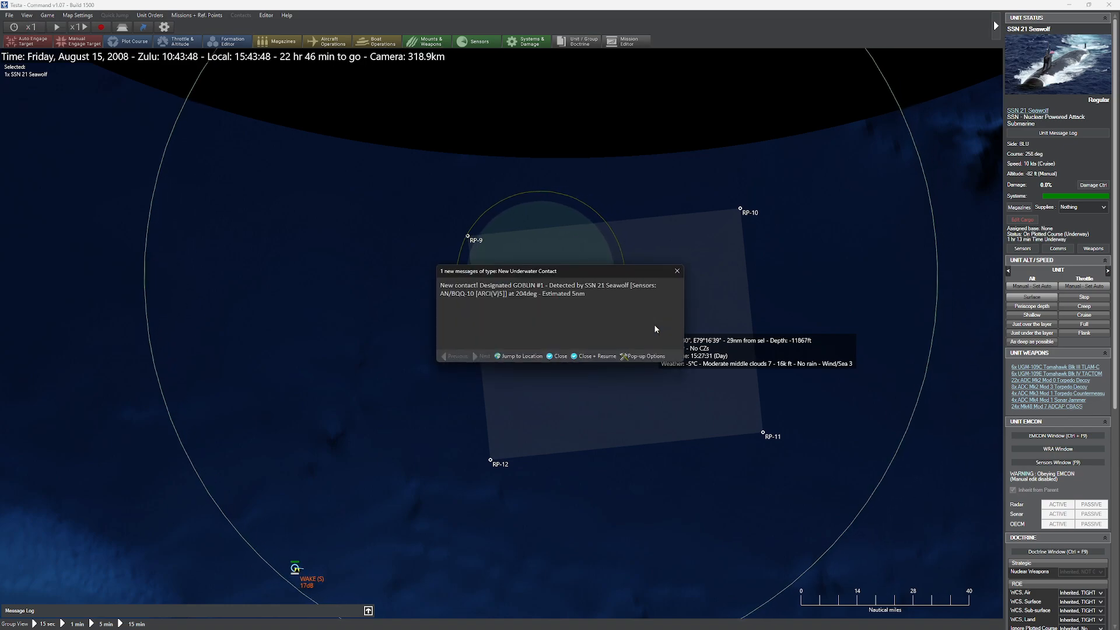
{"action": "mouse_move", "coordinate": [604, 336]}
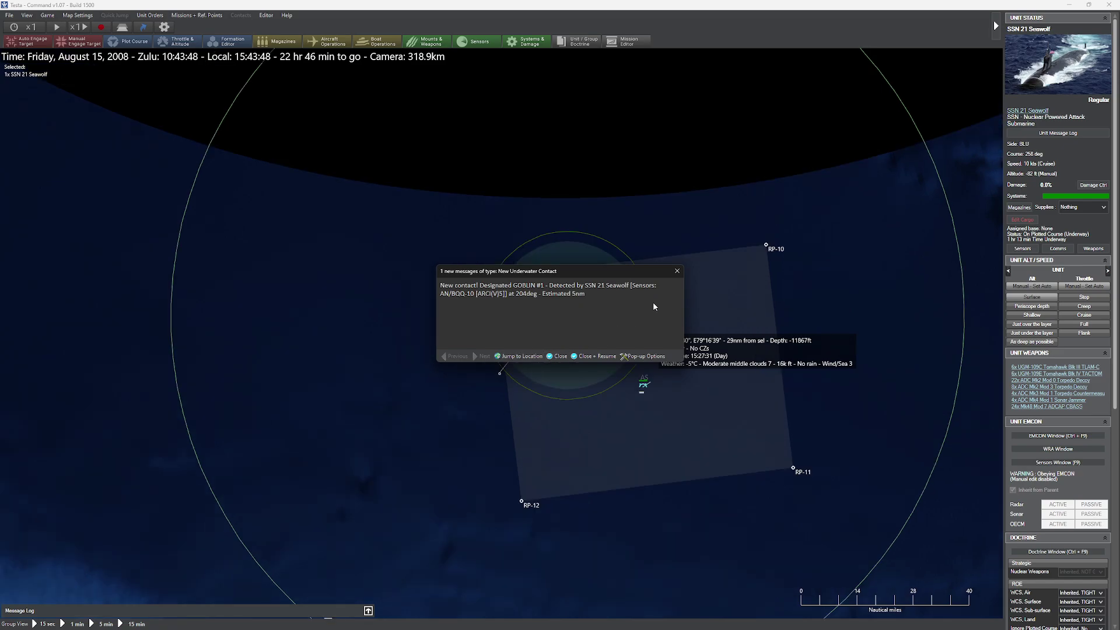
Inspect the unknown underwater contact GOBLIN #1, then reselect SSN 21 Seawolf.
{"action": "left_click", "coordinate": [521, 356]}
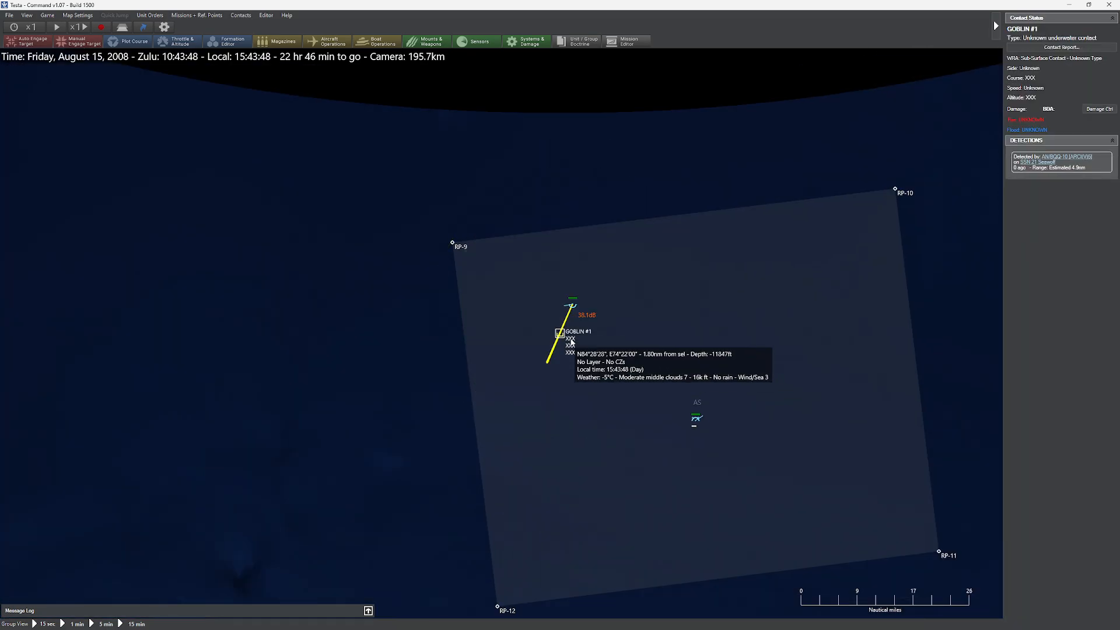
{"action": "scroll", "scroll_direction": "up", "scroll_amount": 3}
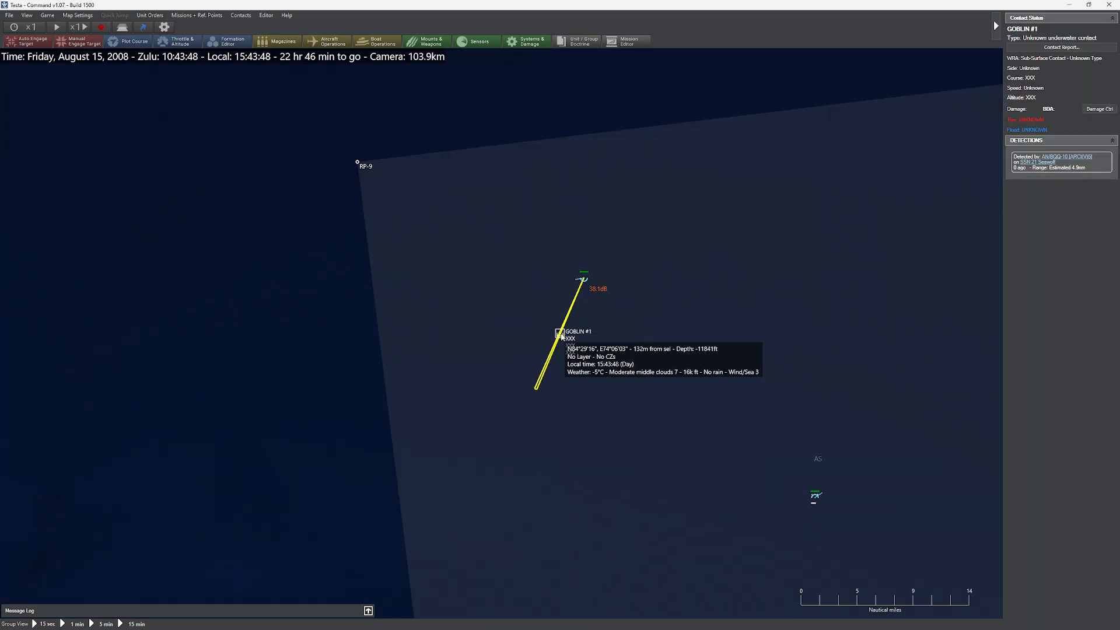
{"action": "mouse_move", "coordinate": [584, 280]}
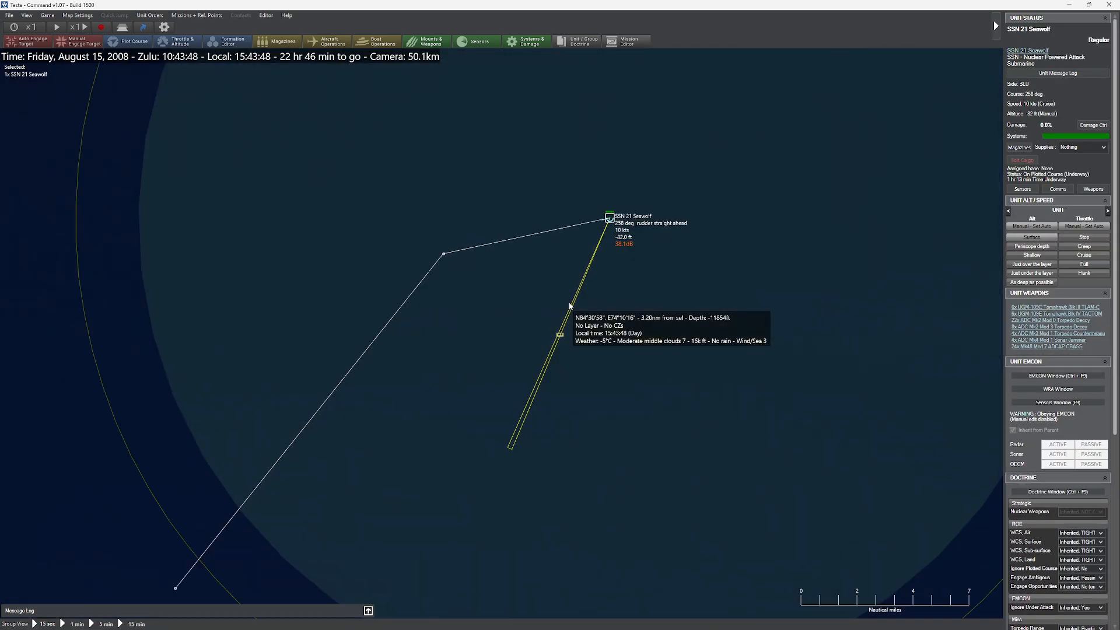
{"action": "mouse_move", "coordinate": [579, 289]}
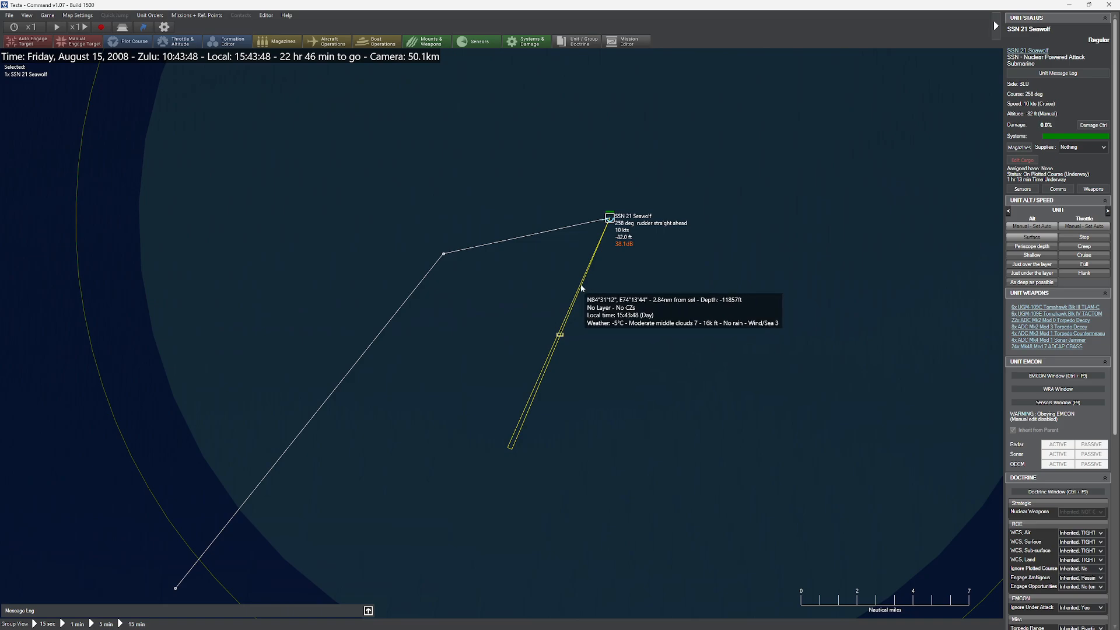
{"action": "mouse_move", "coordinate": [484, 250]}
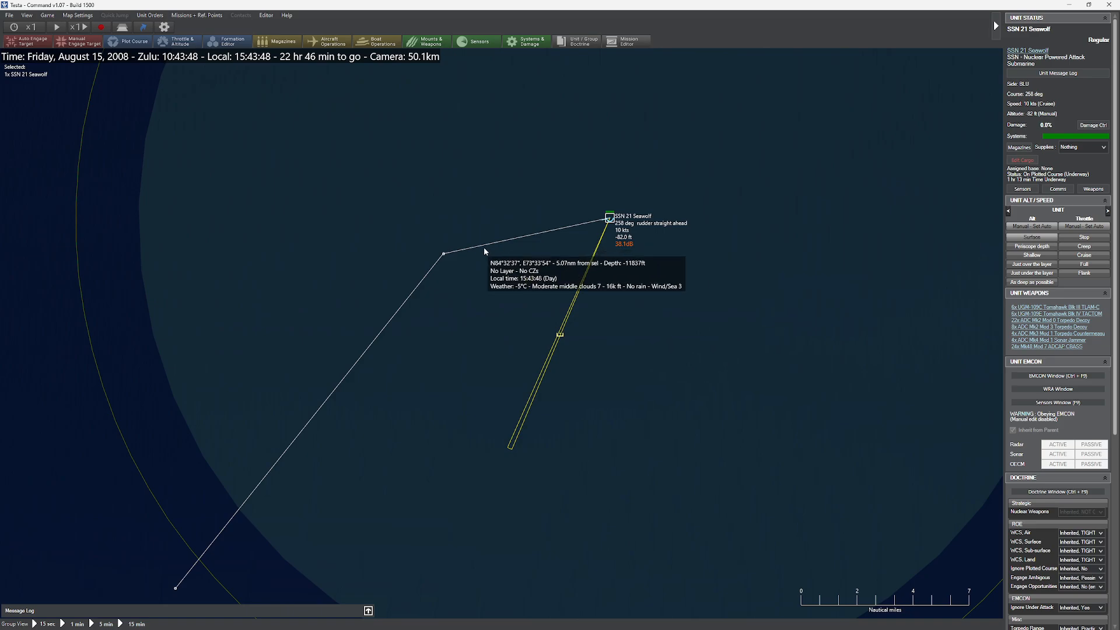
{"action": "mouse_move", "coordinate": [506, 233]}
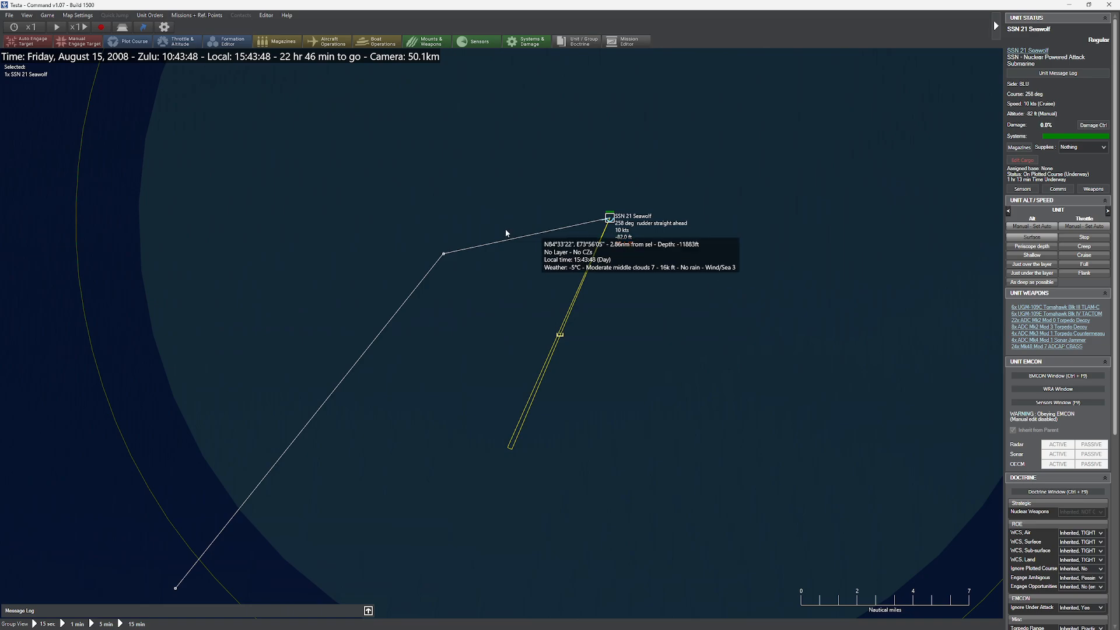
{"action": "mouse_move", "coordinate": [610, 270]}
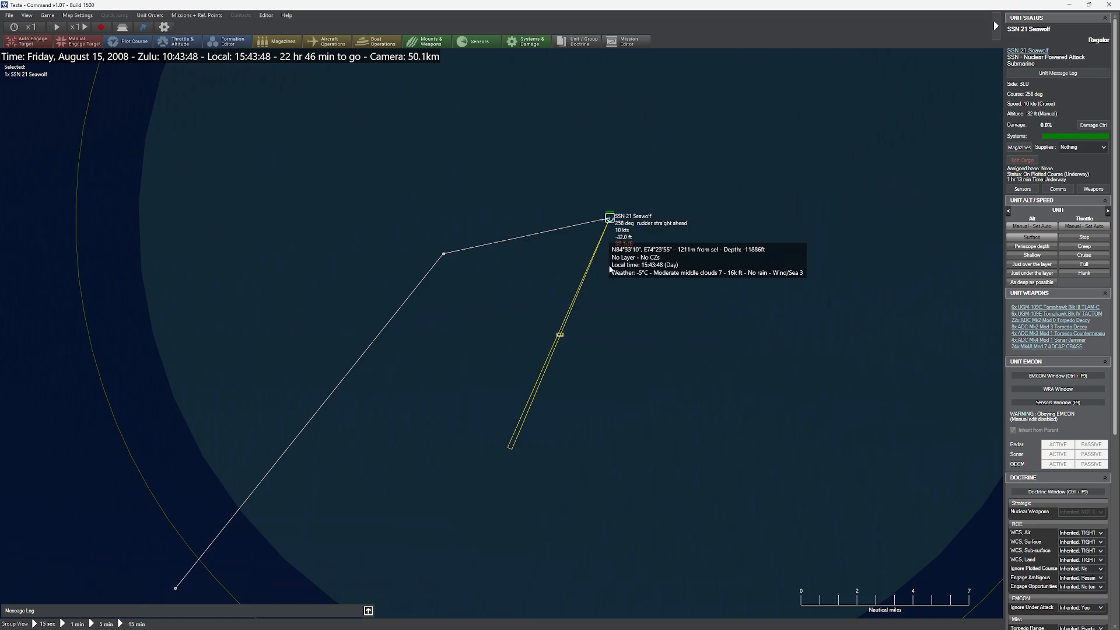
{"action": "left_click", "coordinate": [560, 333]}
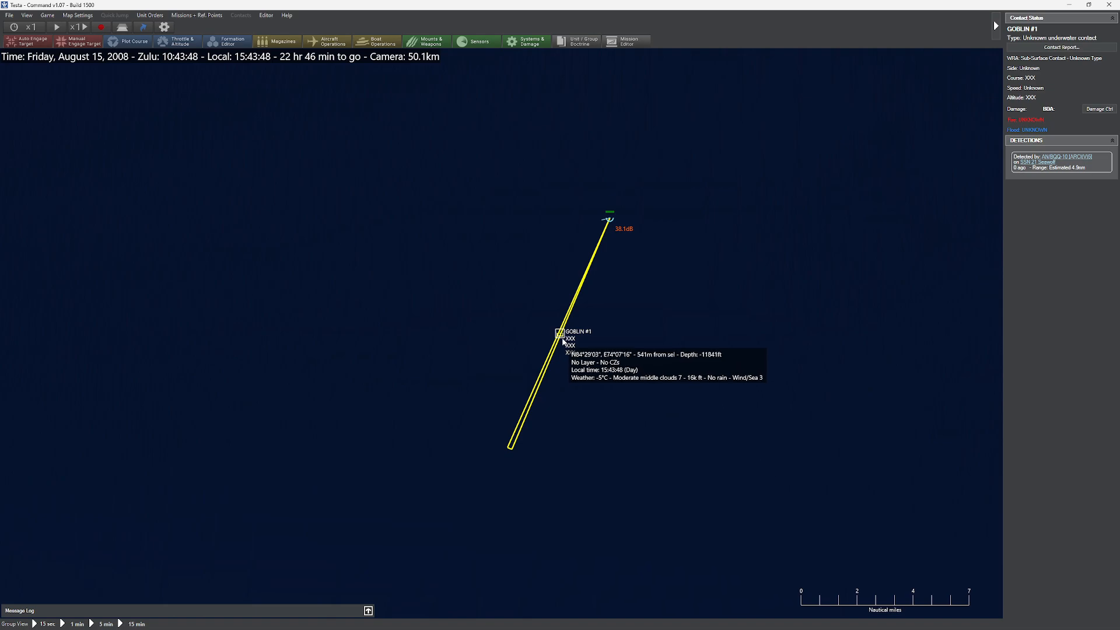
{"action": "mouse_move", "coordinate": [610, 223]}
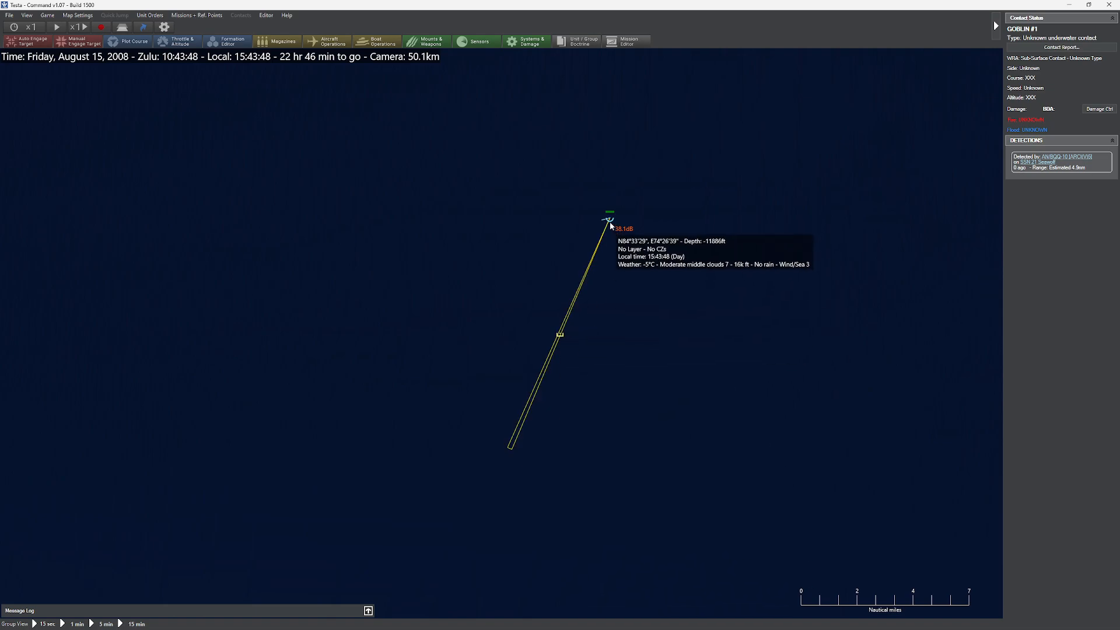
{"action": "left_click", "coordinate": [609, 215]}
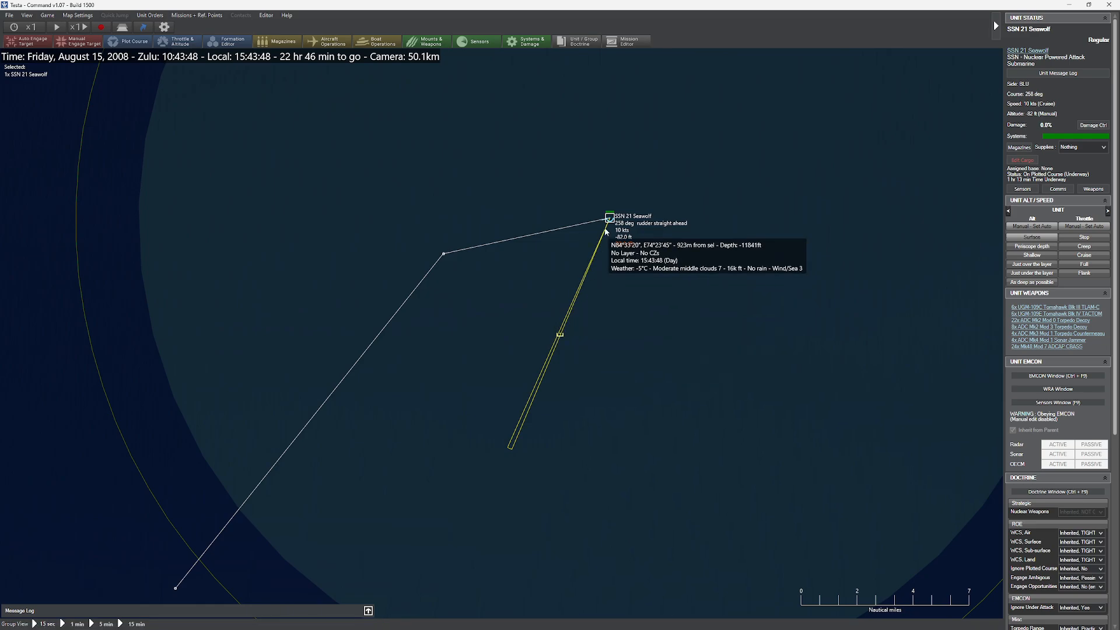
{"action": "mouse_move", "coordinate": [811, 375]}
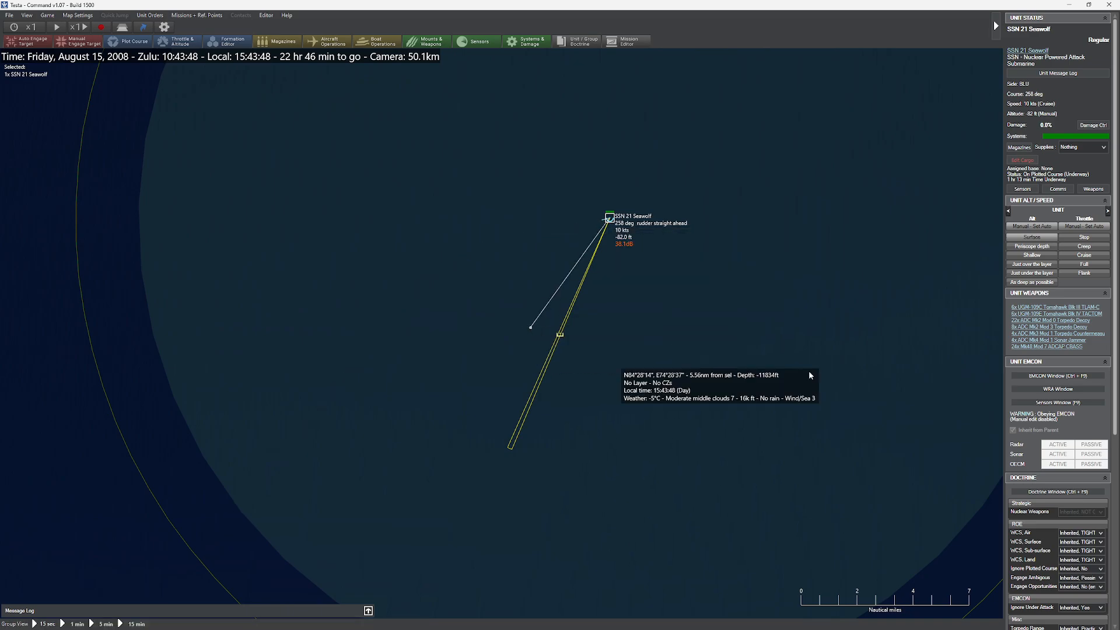
Inspect contact SSBN #1 and plot Seawolf's course toward it.
{"action": "left_click", "coordinate": [178, 41]}
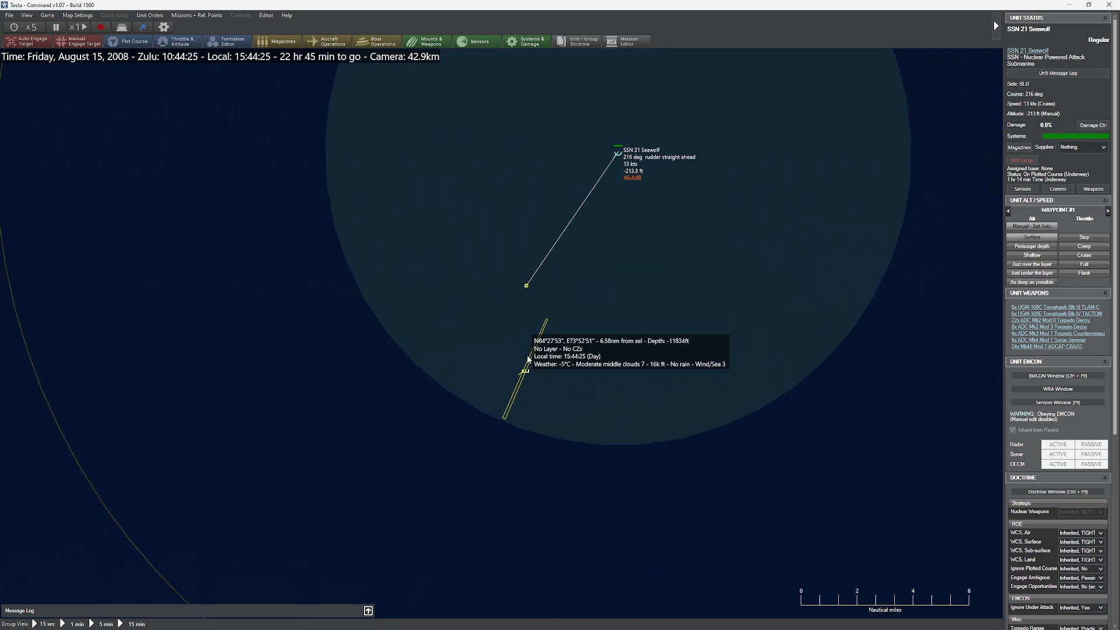
{"action": "left_click", "coordinate": [535, 350]}
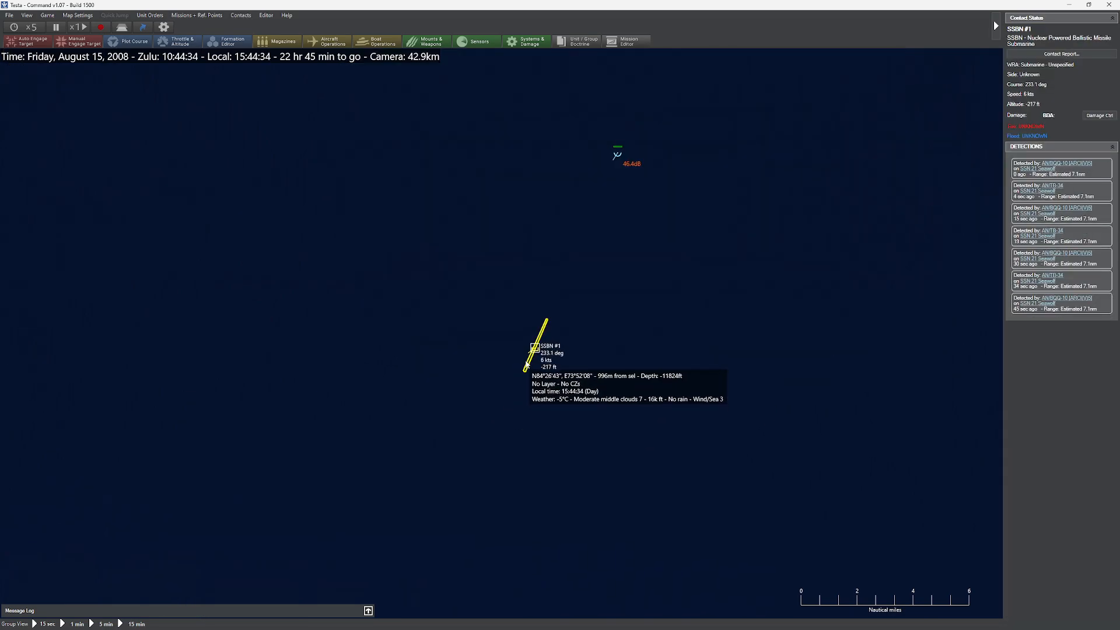
{"action": "left_click", "coordinate": [617, 153]}
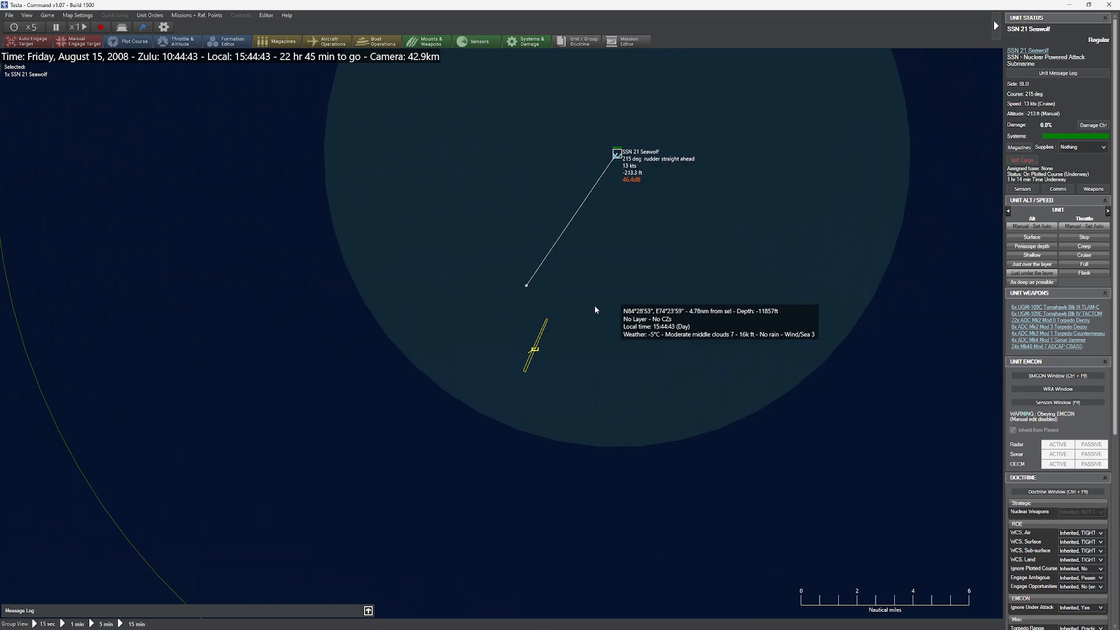
{"action": "left_click", "coordinate": [563, 301]}
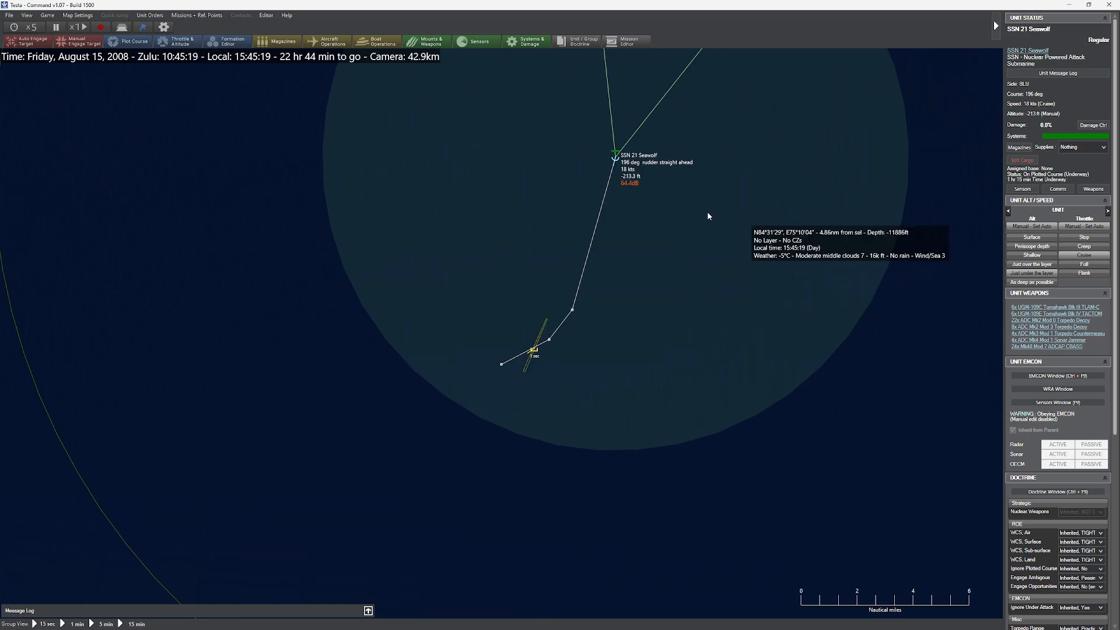
Adjust Seawolf's throttle and depth to run as deep as possible at about 28 kts.
{"action": "left_click", "coordinate": [178, 40]}
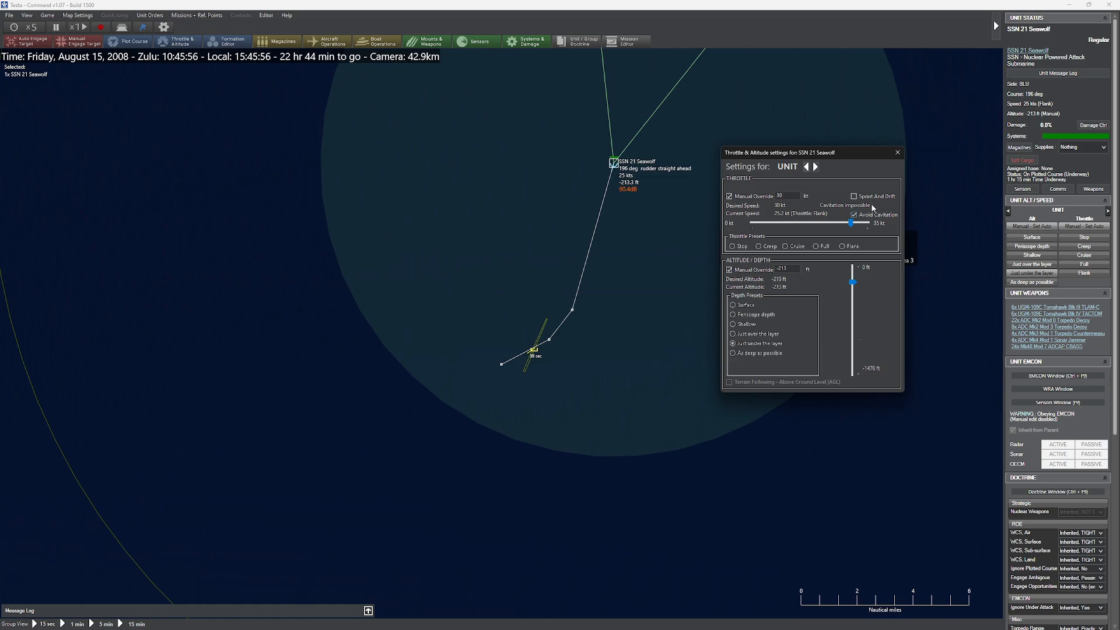
{"action": "left_click", "coordinate": [898, 152]}
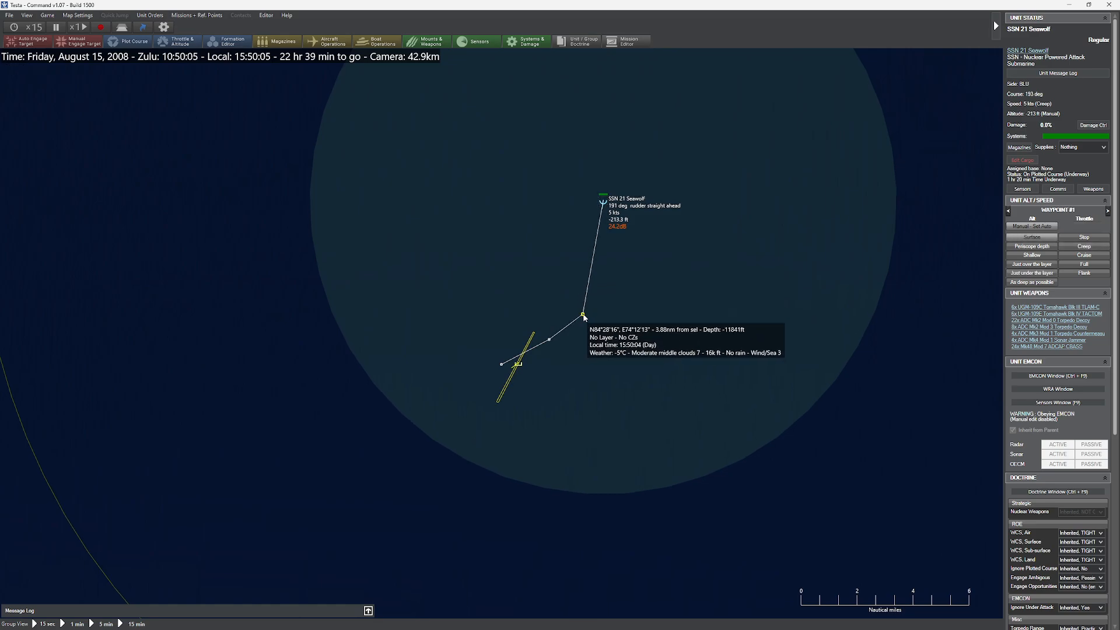
{"action": "left_click", "coordinate": [176, 40]}
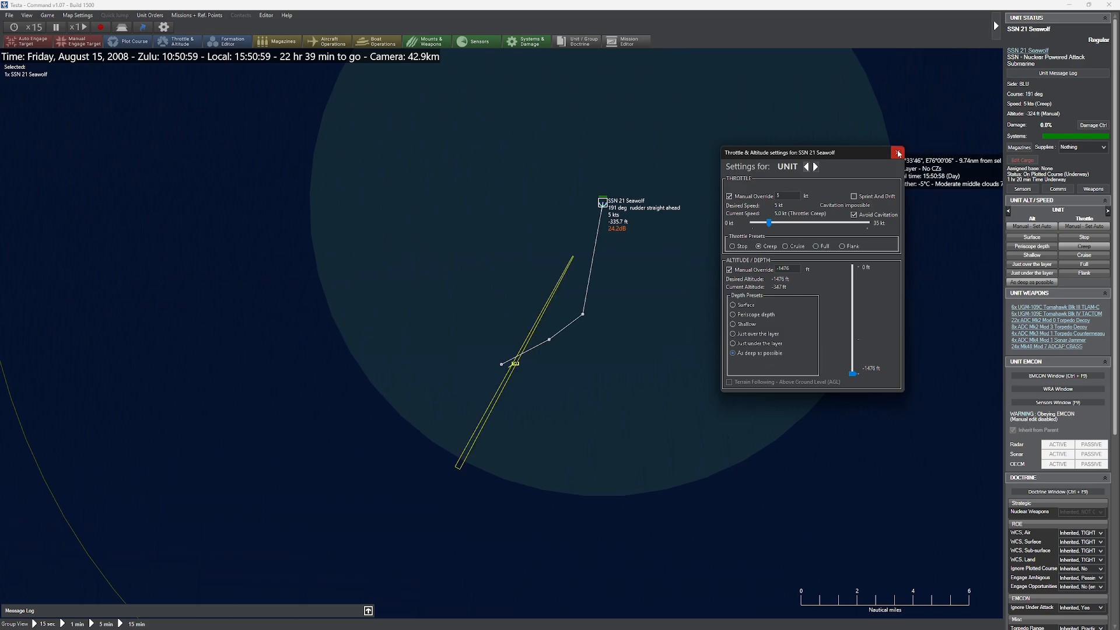
{"action": "left_click", "coordinate": [898, 153]}
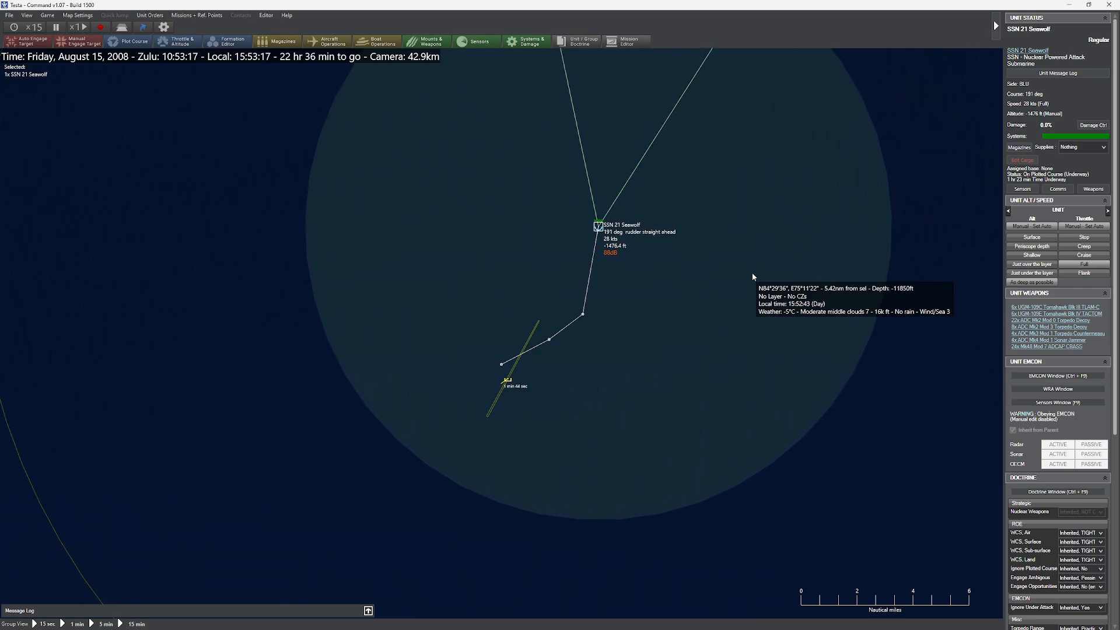
{"action": "mouse_move", "coordinate": [634, 325]}
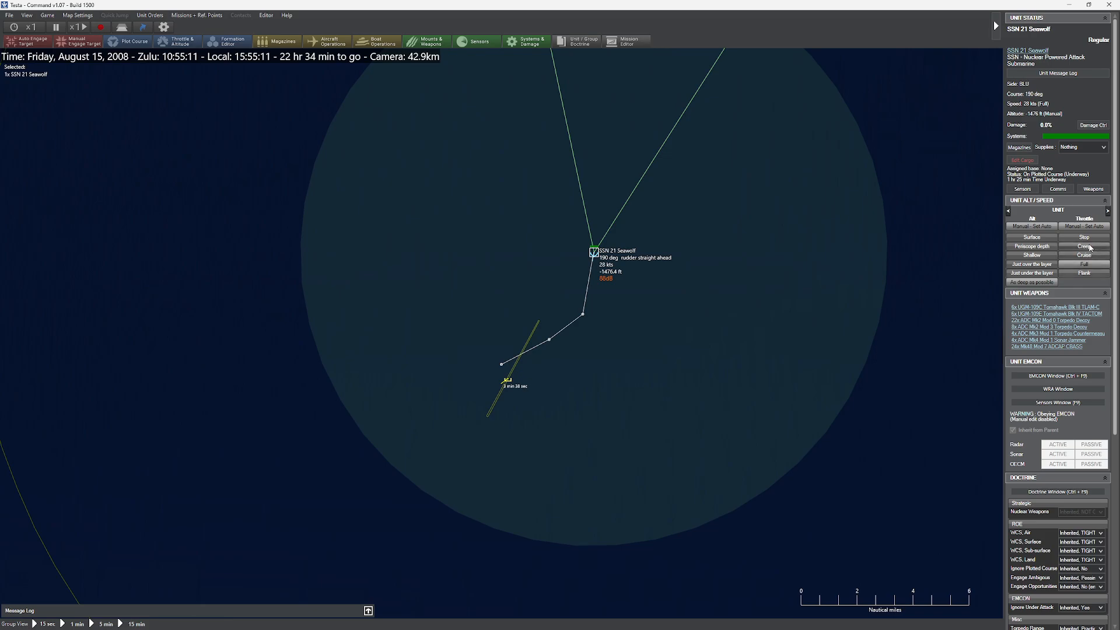
Slow Seawolf to creep and allocate 2x Mk48 Mod 7 ADCAP to Typhoon #1.
{"action": "left_click", "coordinate": [1084, 246]}
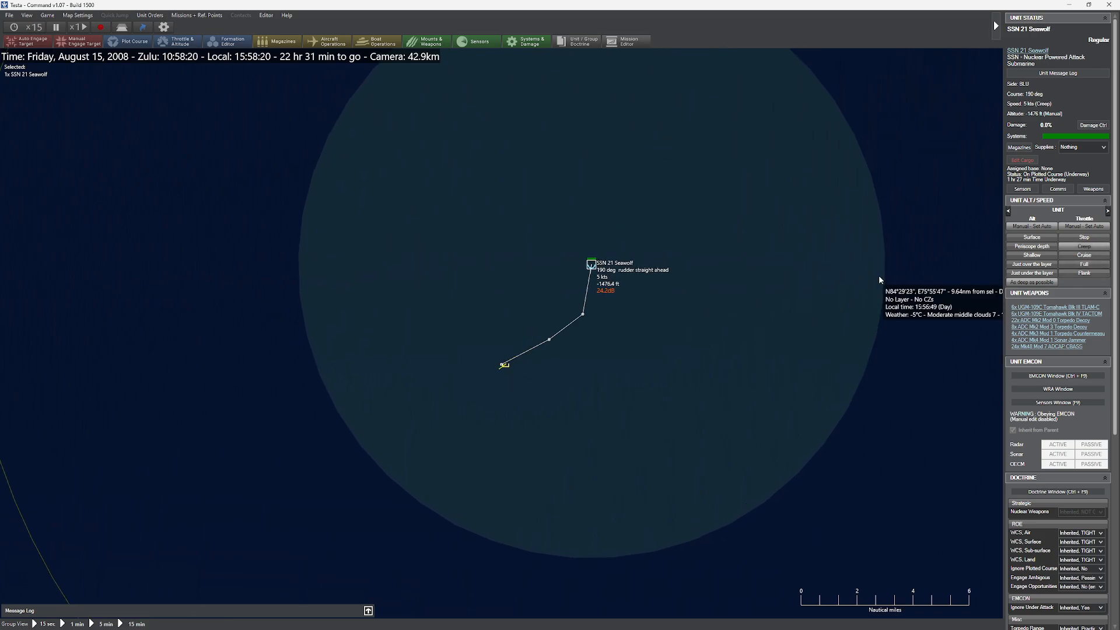
{"action": "mouse_move", "coordinate": [504, 365]}
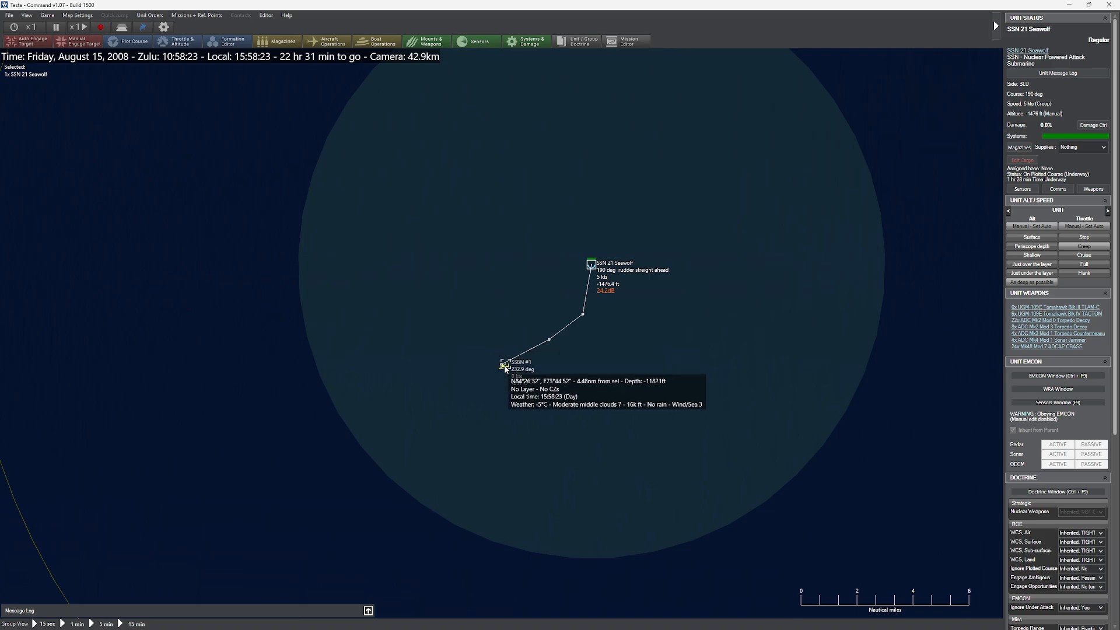
{"action": "left_click", "coordinate": [501, 364]}
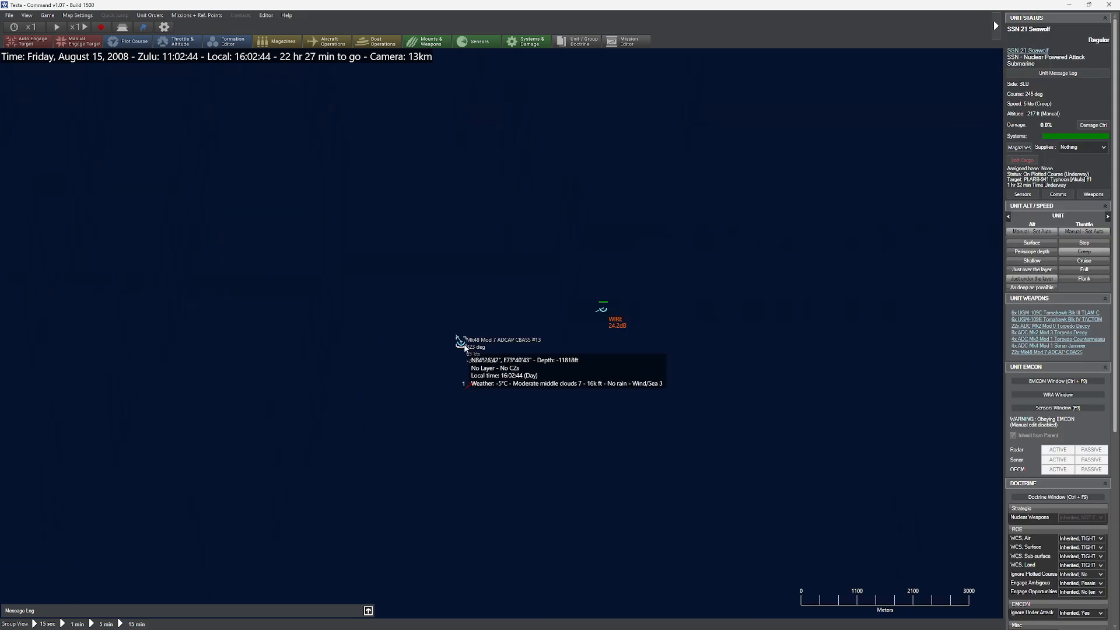
{"action": "left_click", "coordinate": [602, 308]}
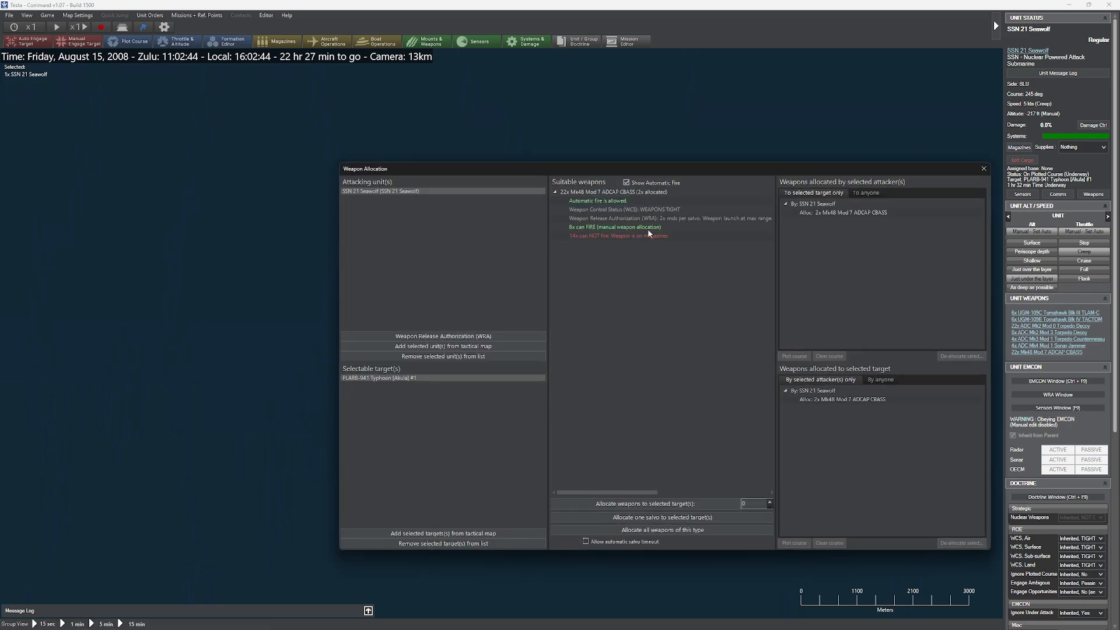
{"action": "left_click", "coordinate": [984, 168]}
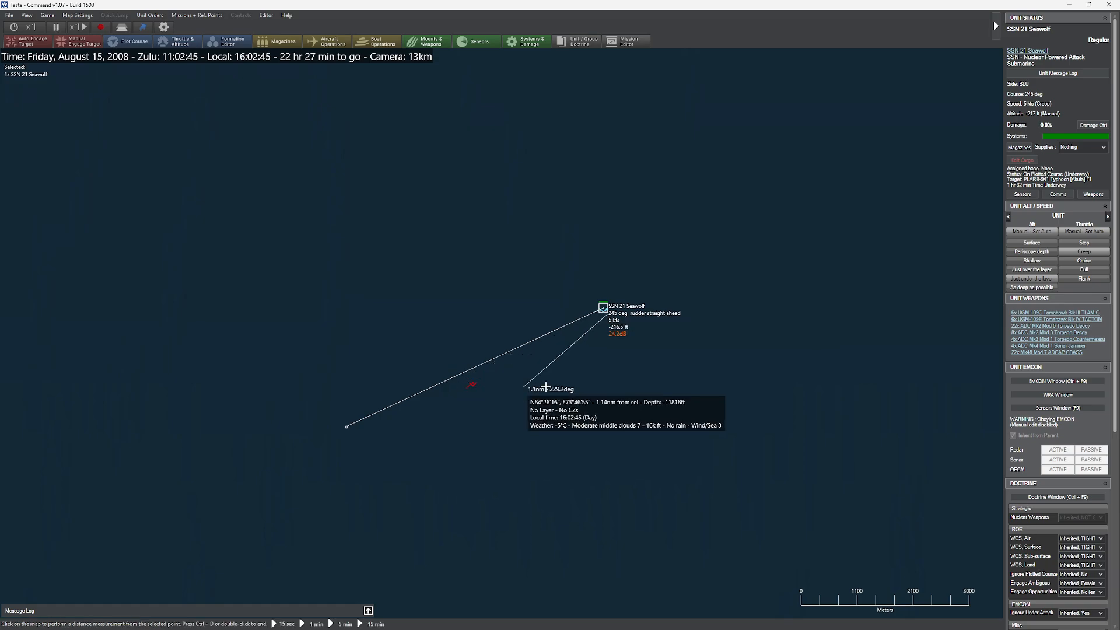
Zoom in and inspect the Typhoon contact as the torpedoes close.
{"action": "scroll", "scroll_direction": "up", "scroll_amount": 3}
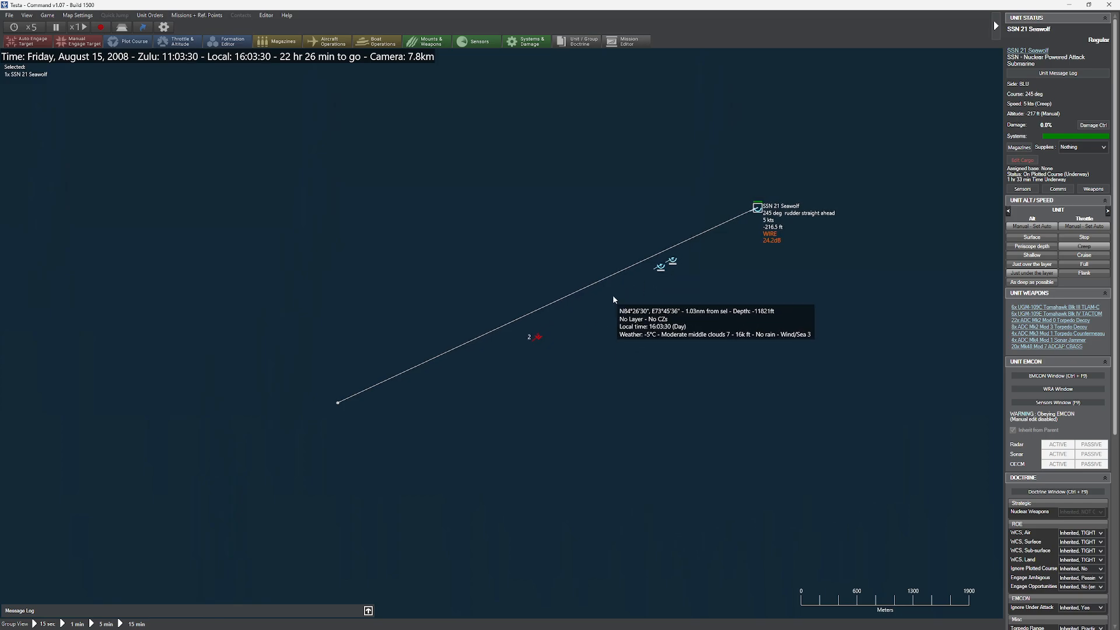
{"action": "left_click", "coordinate": [535, 336]}
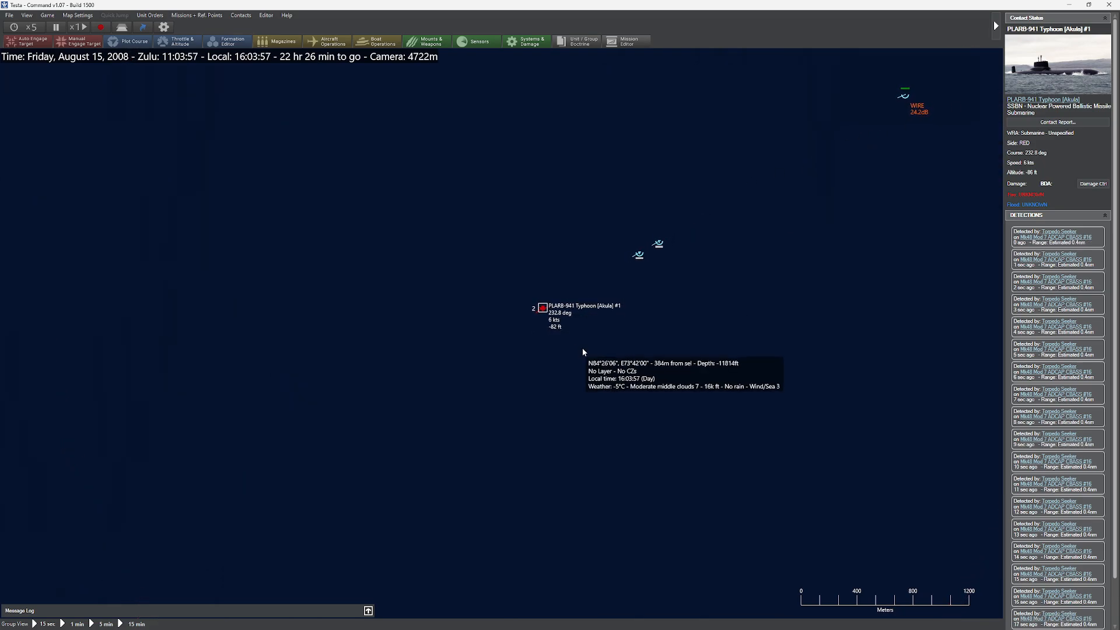
{"action": "scroll", "scroll_direction": "down", "scroll_amount": 3}
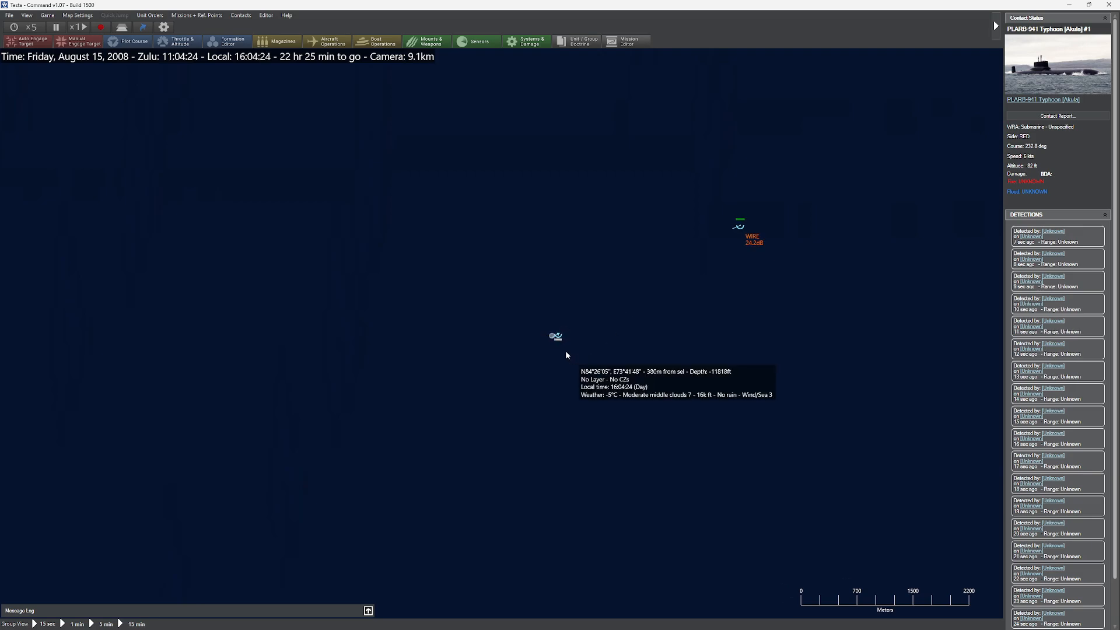
Zoom out over RP-9 to RP-12, check the SH-2F Seasprite, then reselect SSN 21 Seawolf.
{"action": "scroll", "scroll_direction": "down", "scroll_amount": 3}
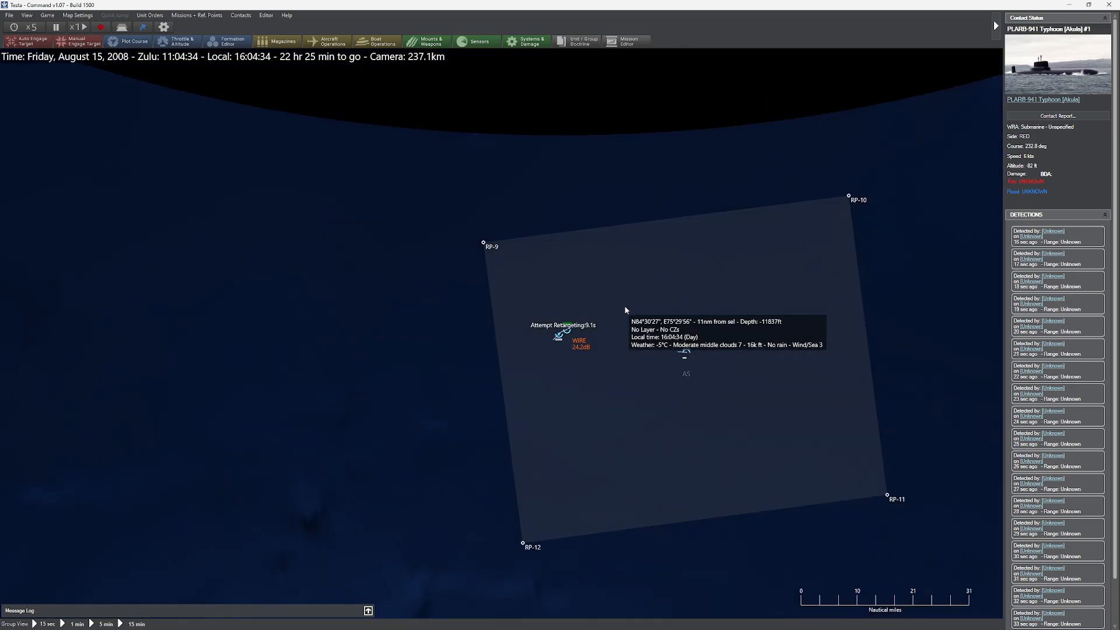
{"action": "scroll", "scroll_direction": "down", "scroll_amount": 3}
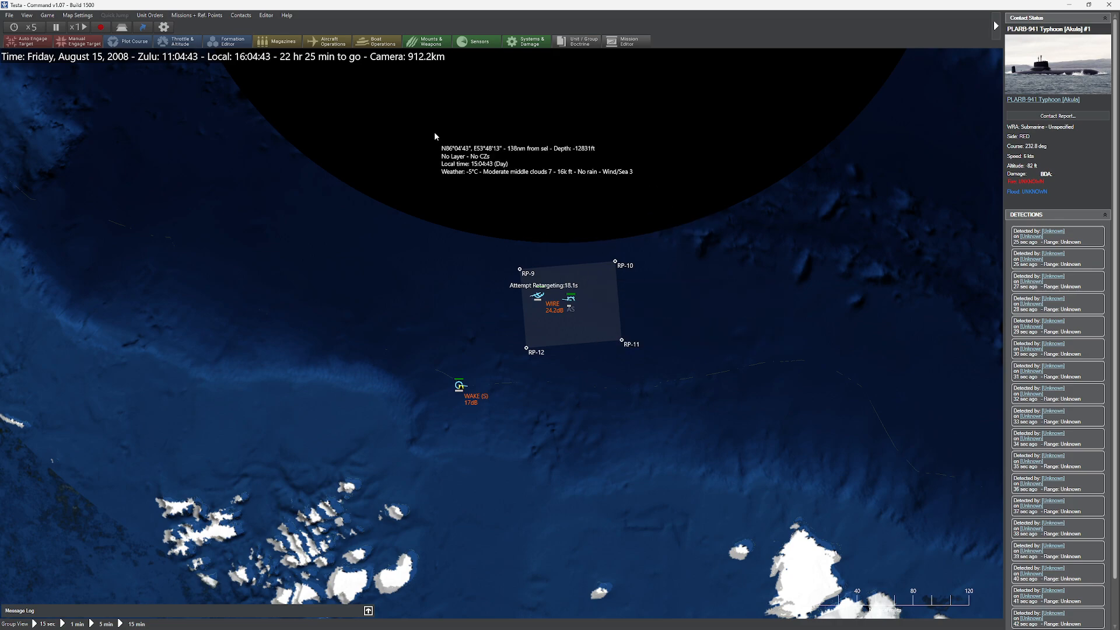
{"action": "mouse_move", "coordinate": [498, 379]}
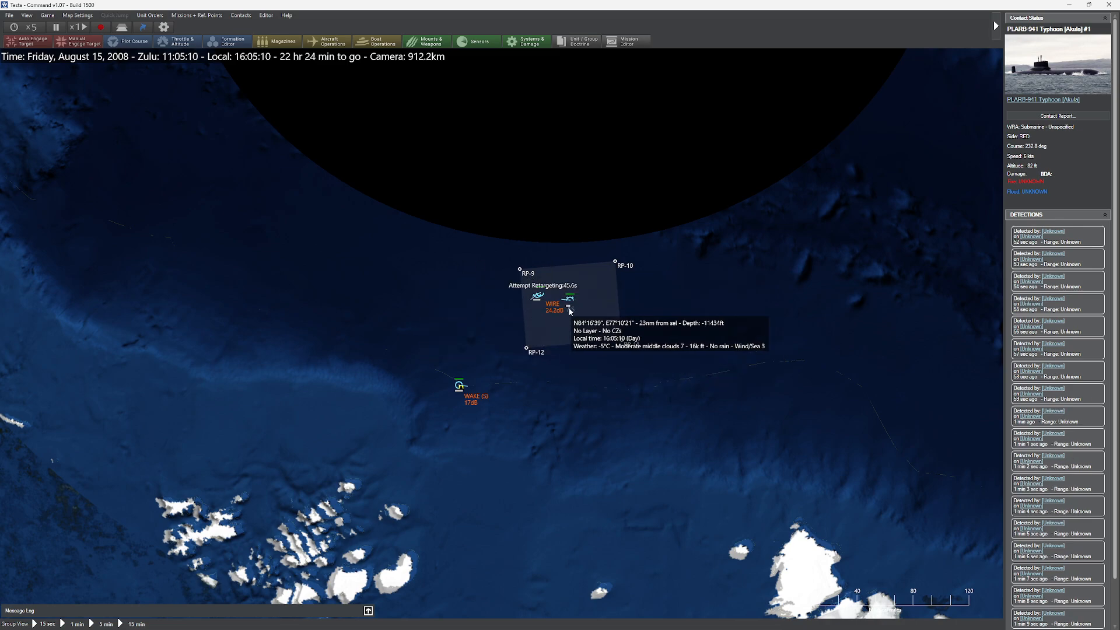
{"action": "left_click", "coordinate": [566, 298]}
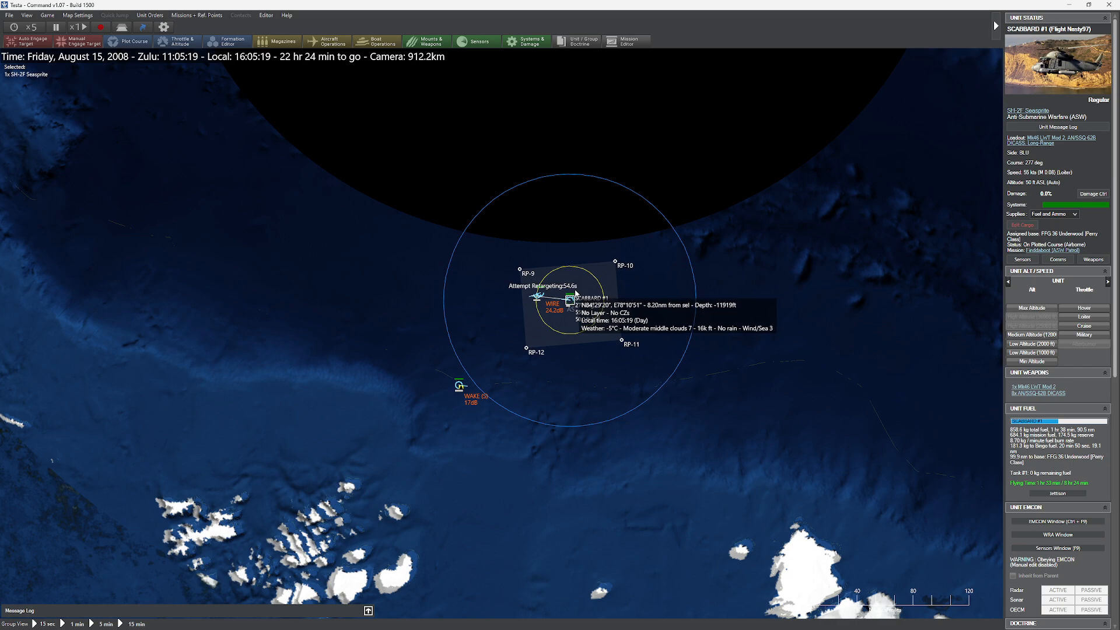
{"action": "left_click", "coordinate": [537, 295]}
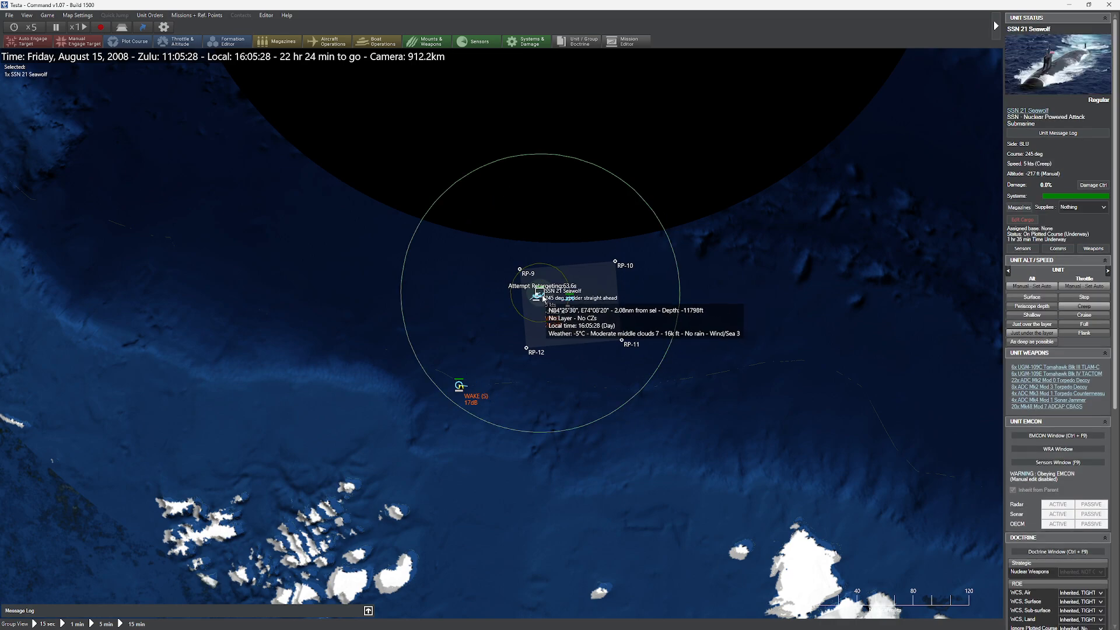